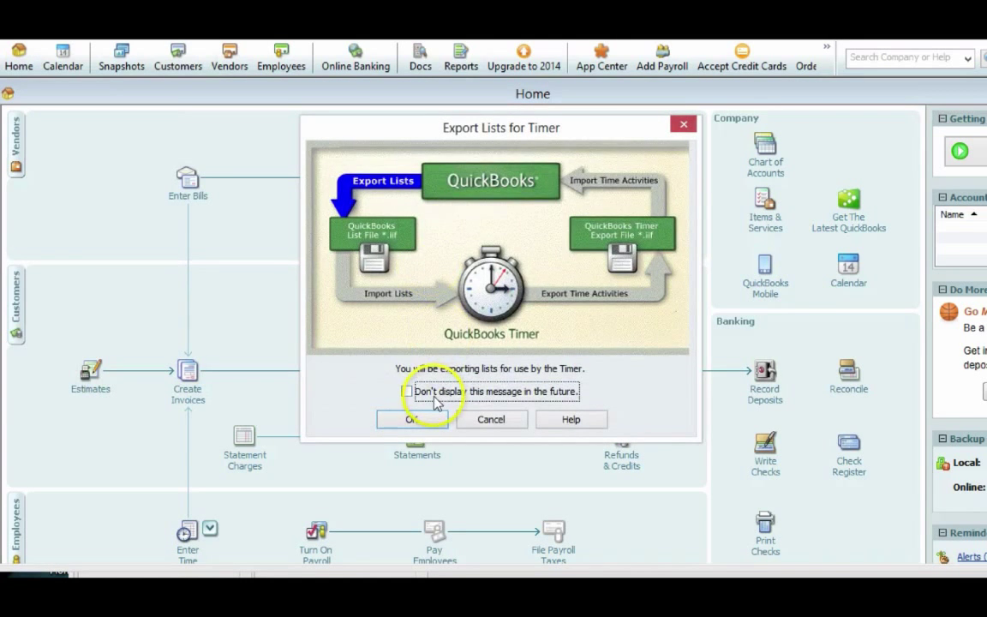
- Export the Timer lists to hubstaff.IIF on the Desktop and dismiss the success message
click(414, 420)
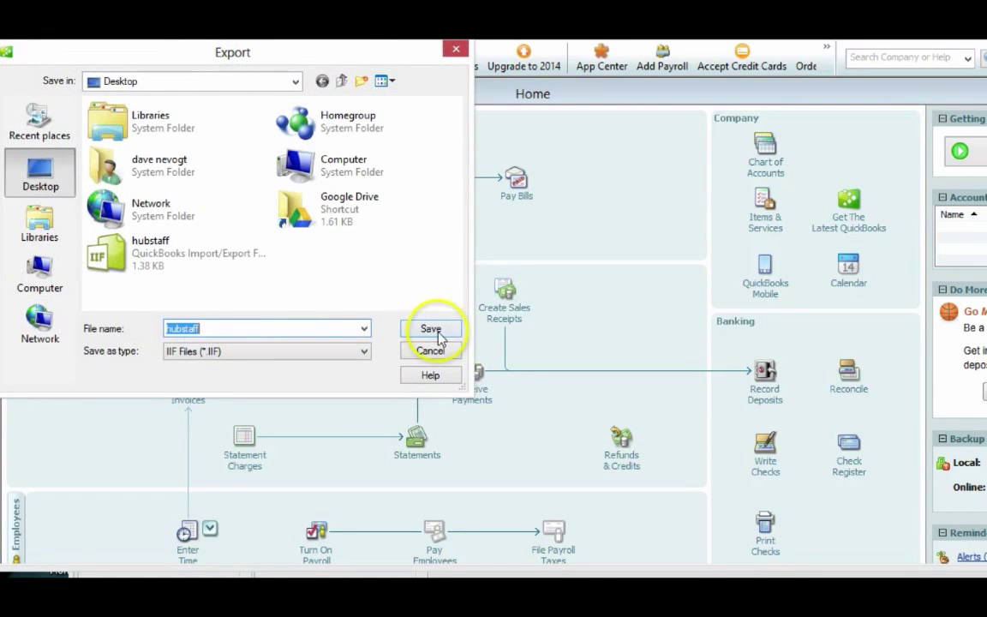
click(431, 328)
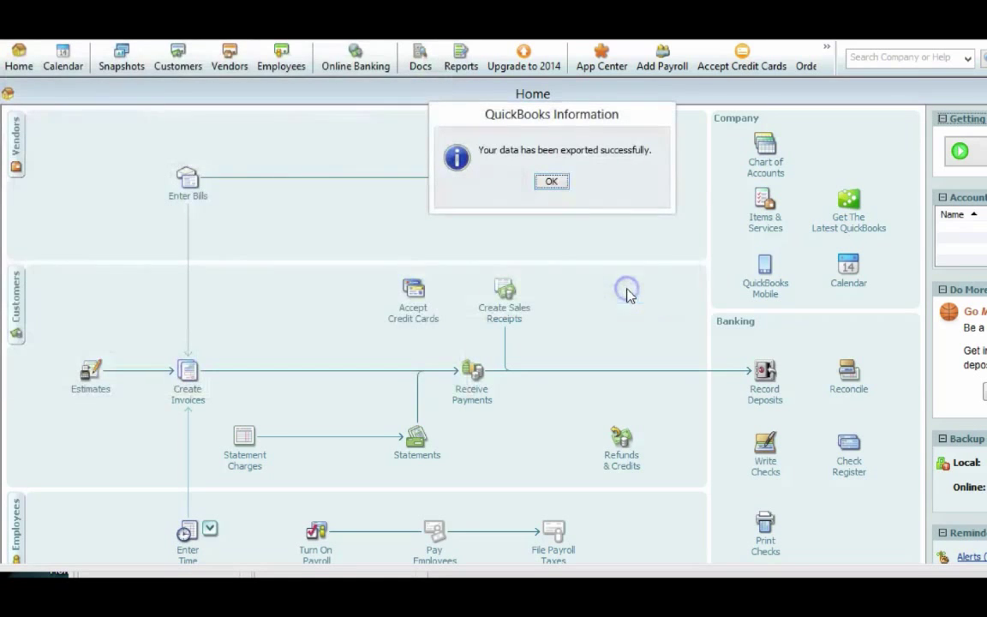
click(551, 181)
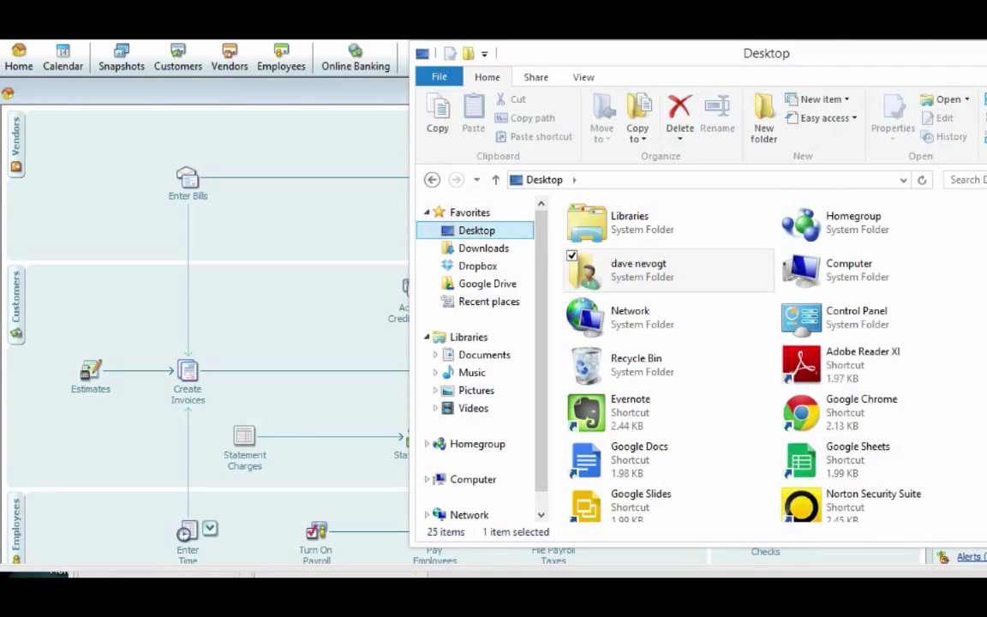
- Open the hubstaff IIF file from the Desktop folder in Sublime Text
scroll(down, 3)
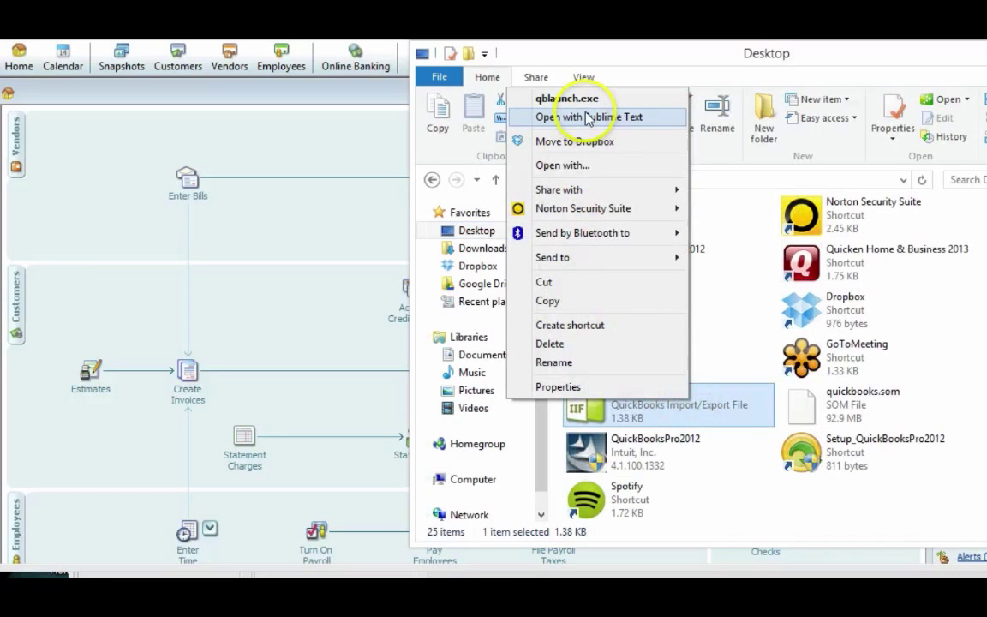
click(588, 116)
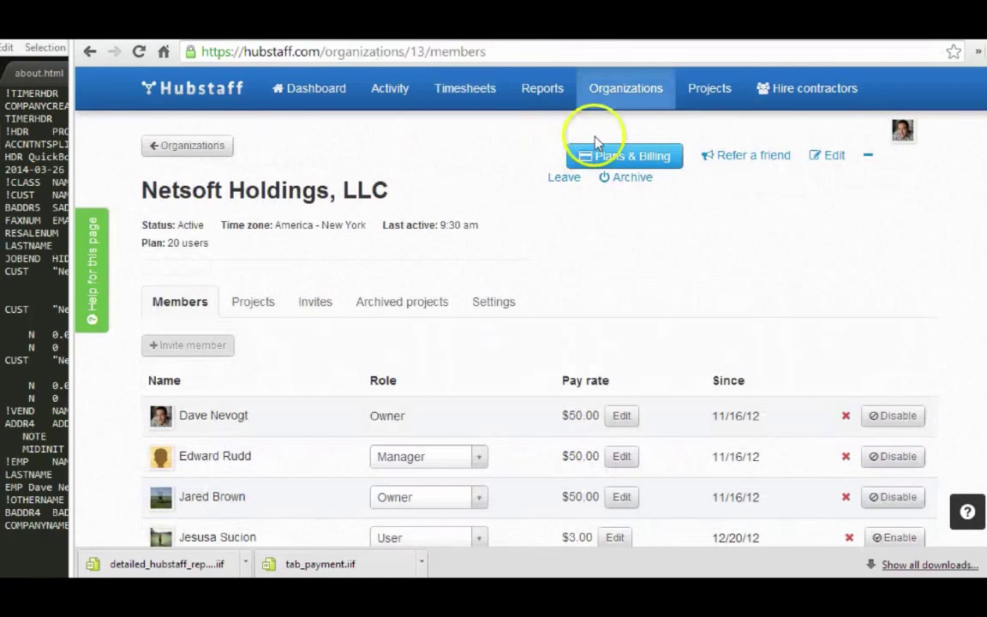
- Open the edit page for Netsoft Holdings, LLC and scroll to its QuickBooks fields
click(625, 88)
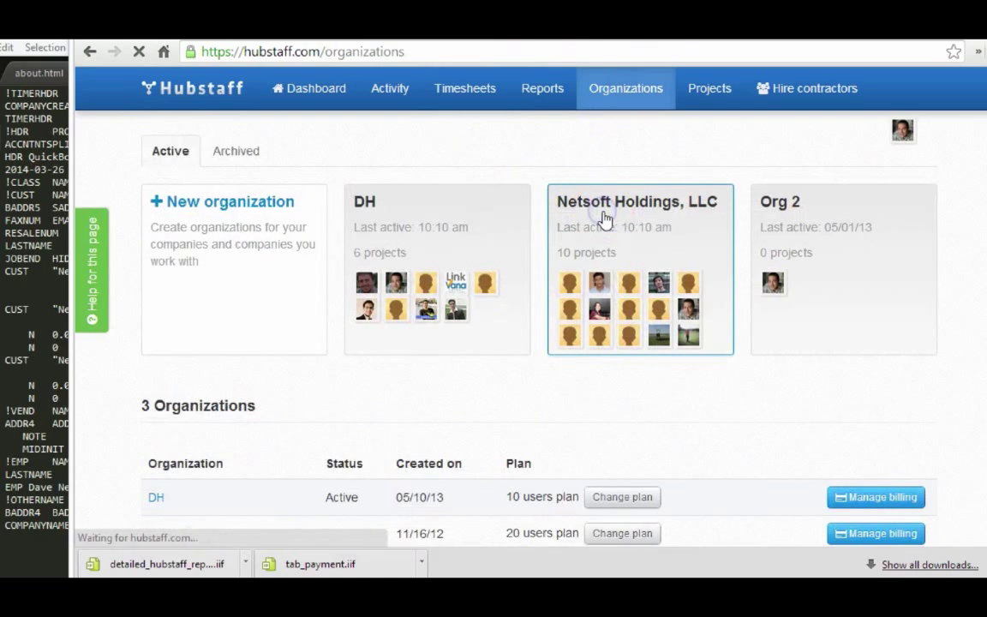
click(636, 201)
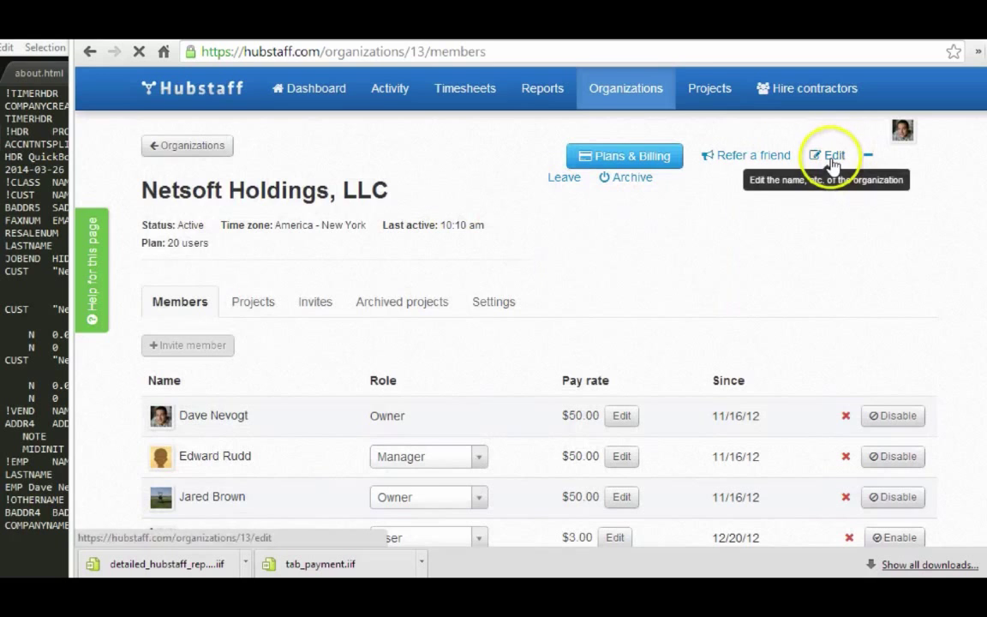
click(832, 155)
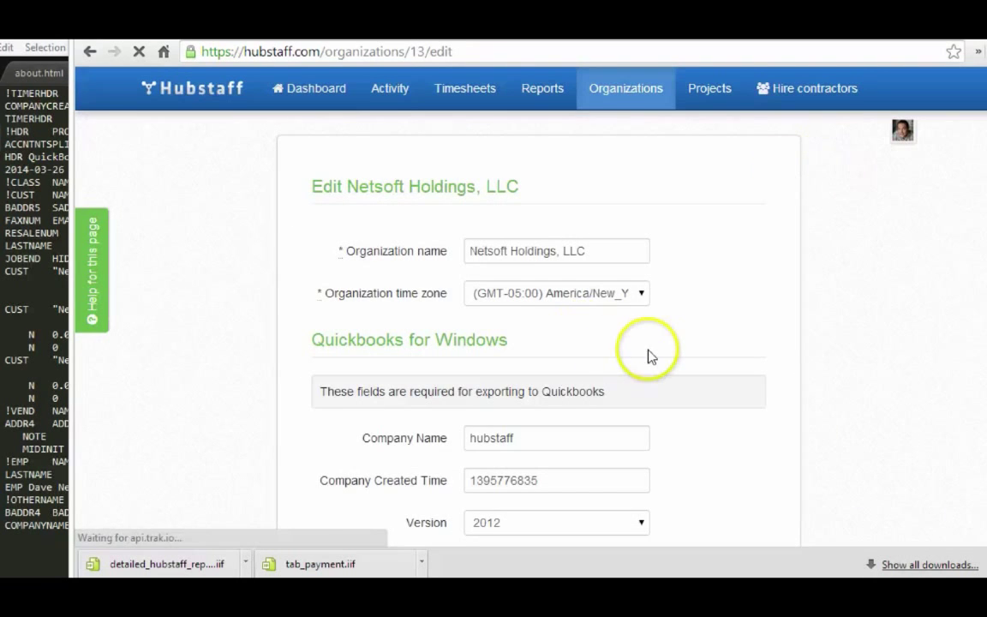
scroll(down, 3)
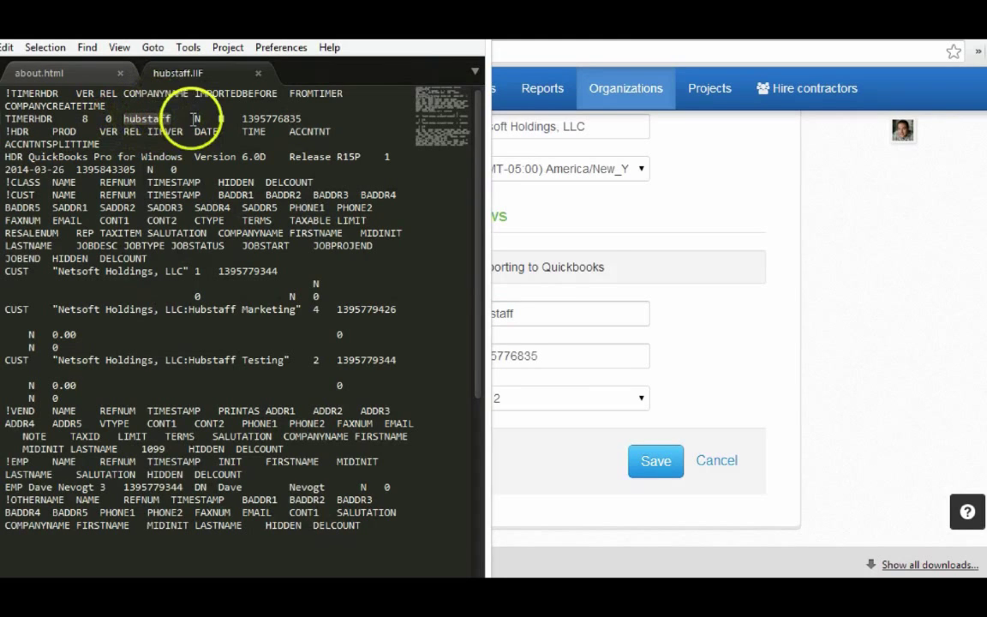
mouse_move(480, 127)
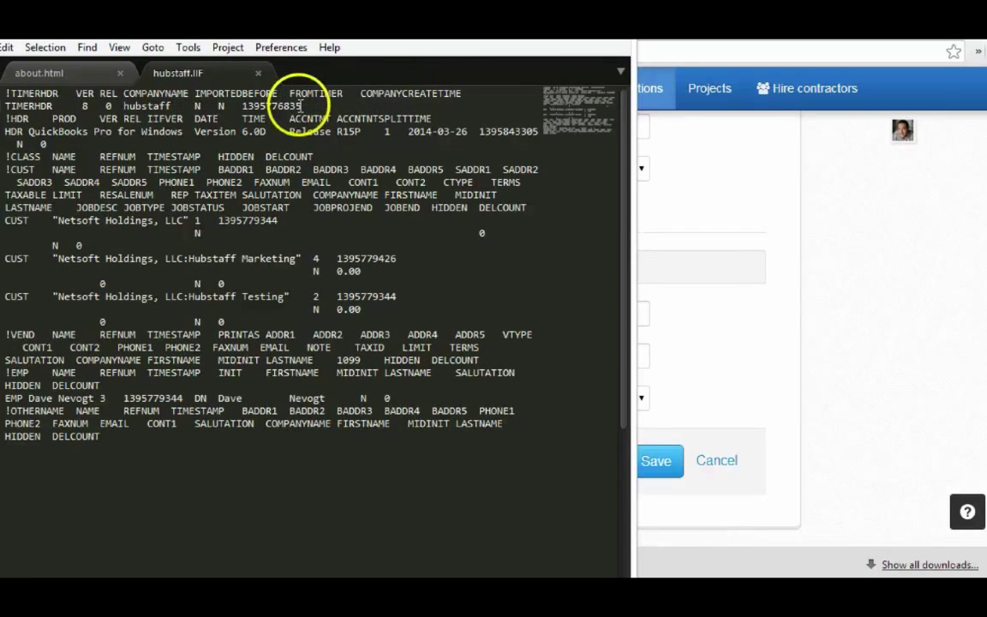
double_click(262, 105)
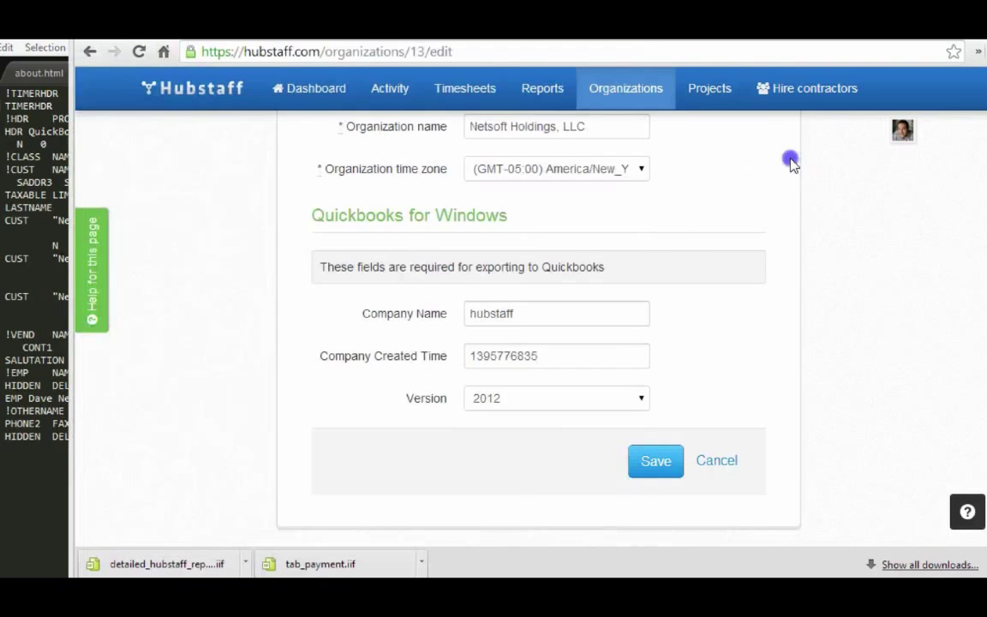
click(564, 356)
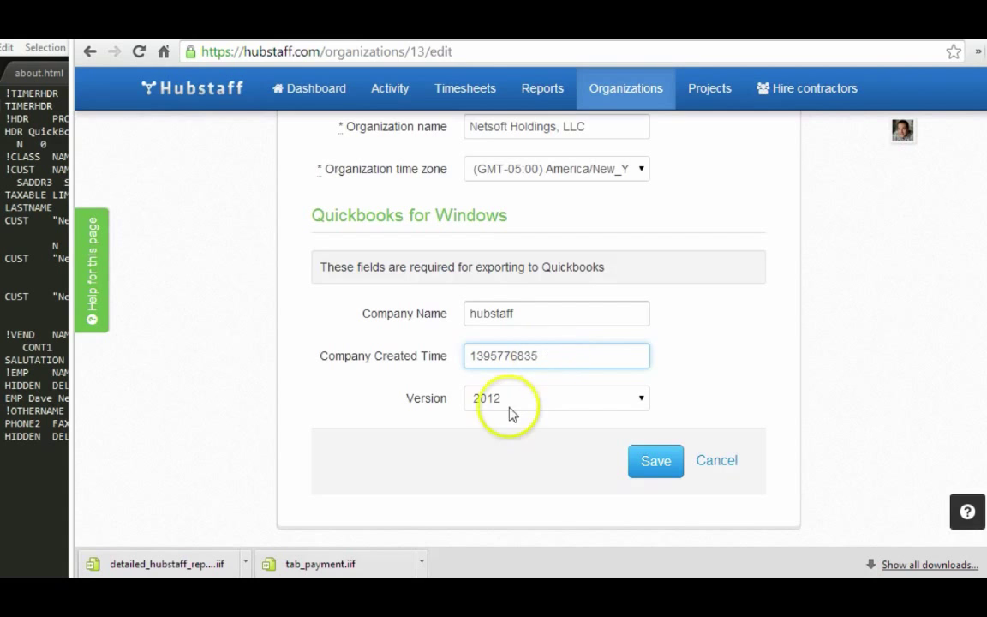
click(556, 398)
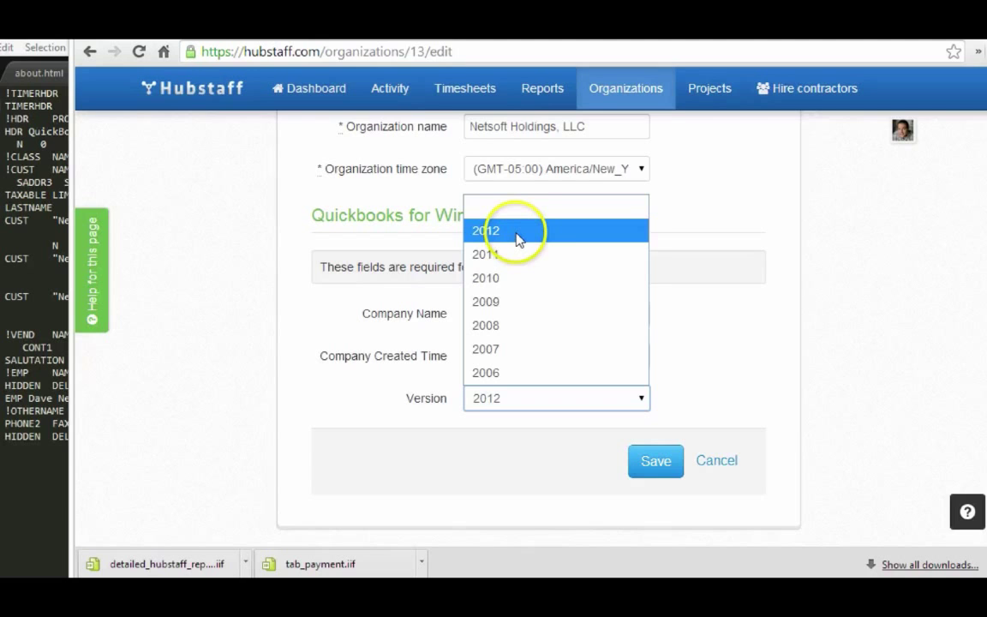
click(491, 230)
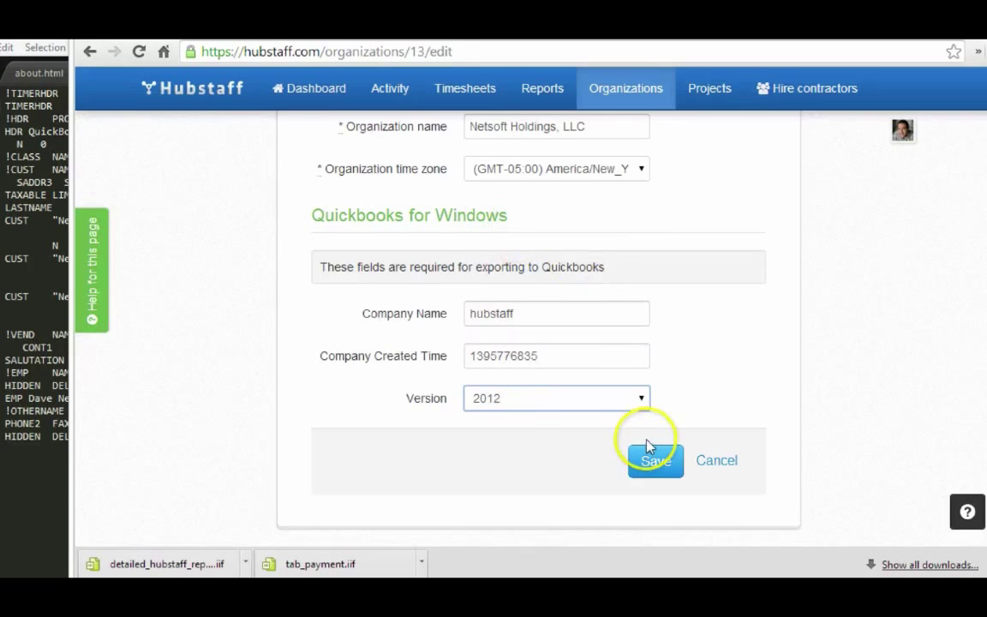
click(655, 460)
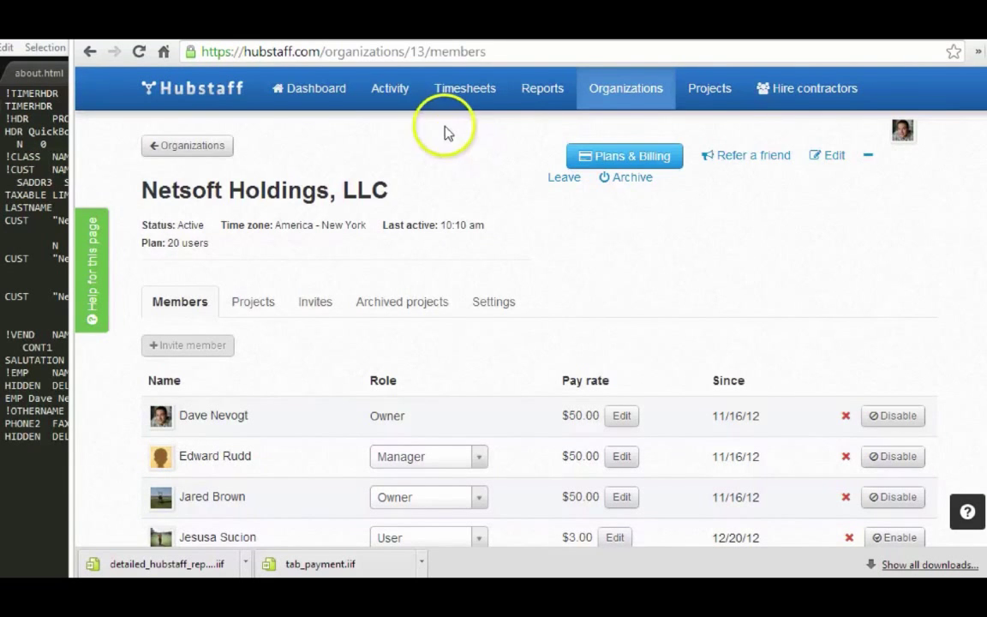
mouse_move(469, 99)
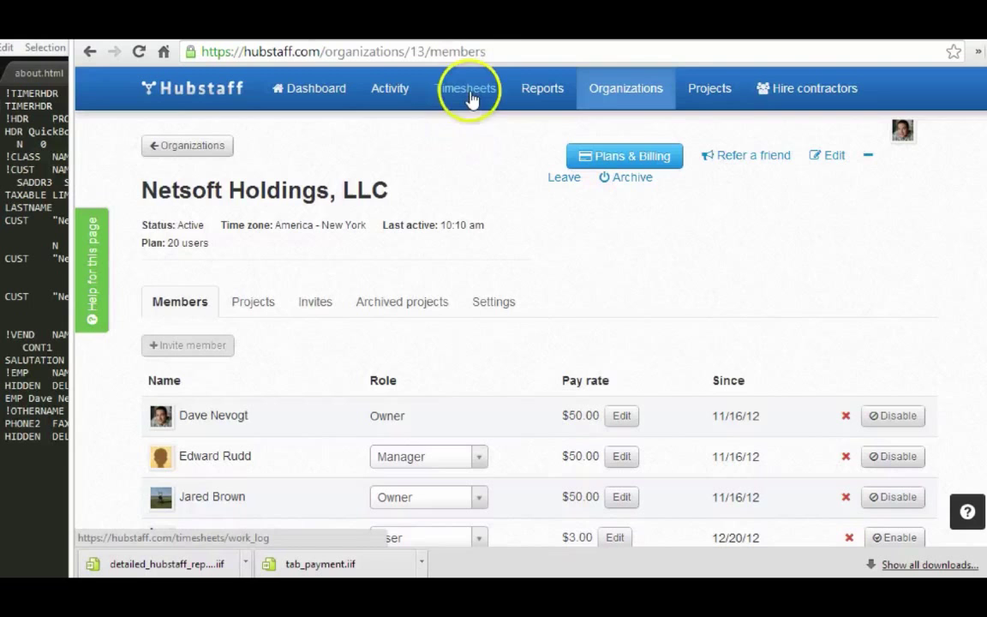
- Go to Timesheets to view Netsoft Holdings' unpaid team payments for Mar 21, 2014
click(467, 88)
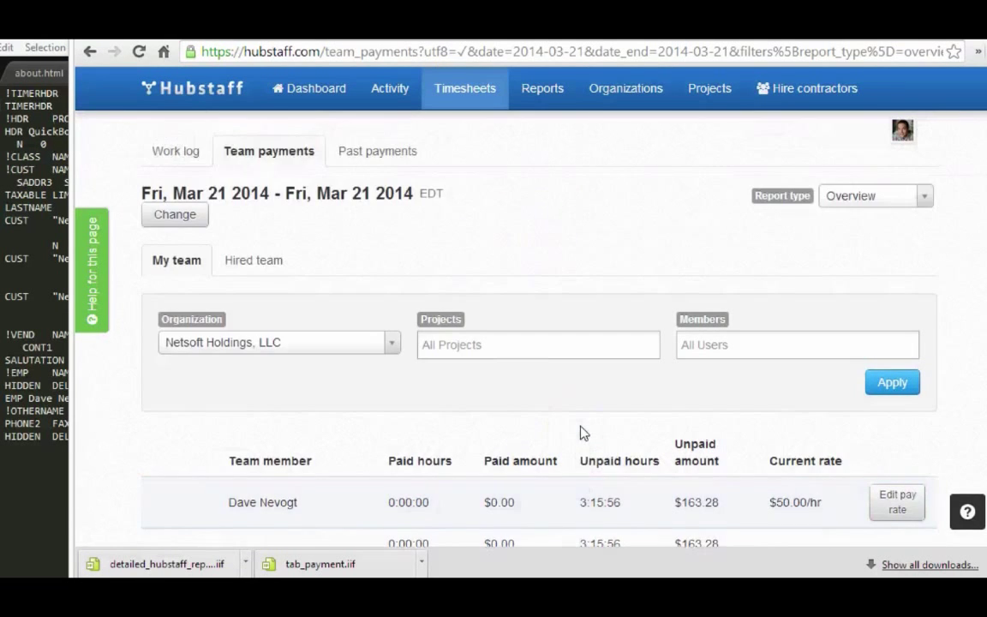
mouse_move(456, 246)
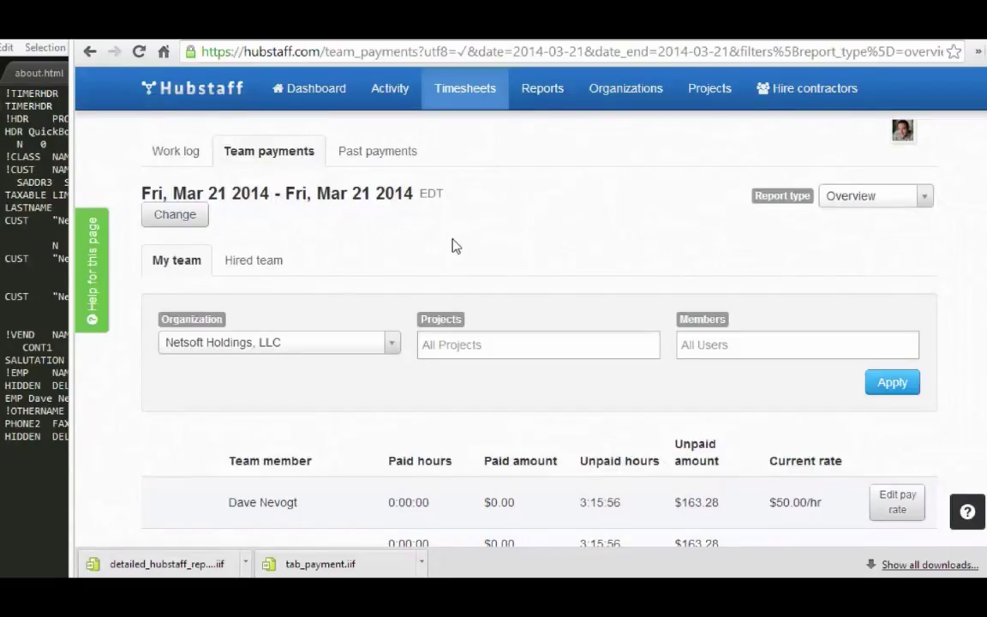
mouse_move(603, 503)
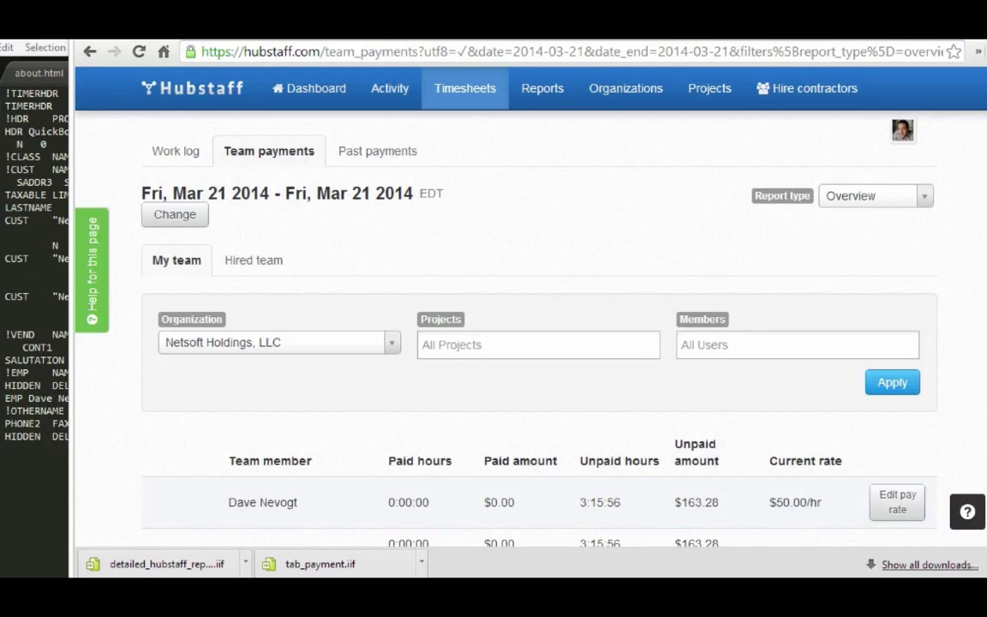
mouse_move(470, 88)
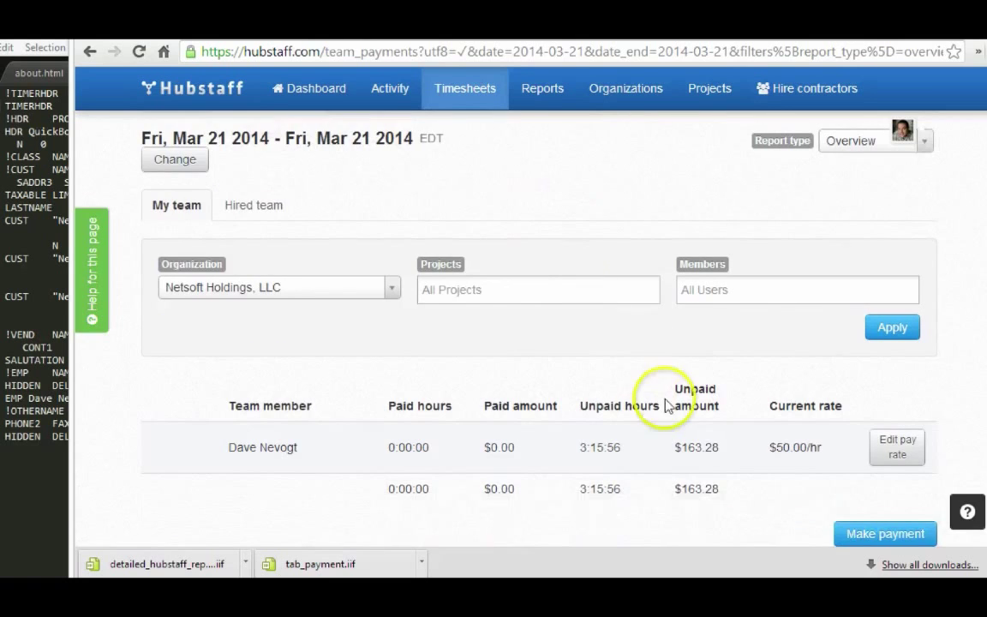
mouse_move(752, 455)
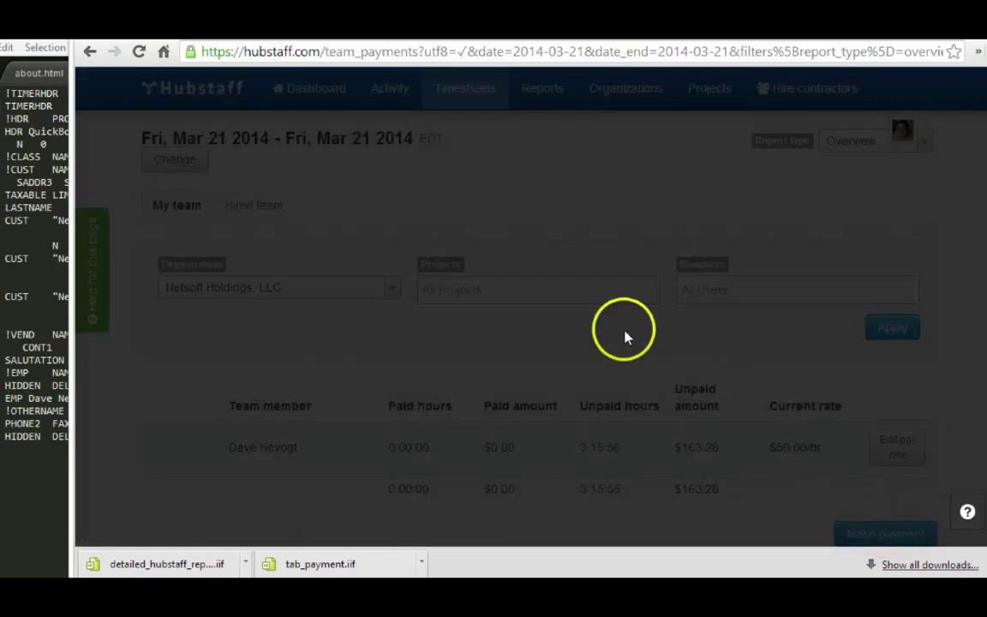
- Confirm the $163.28 team payment as paid and export it as a QuickBooks file
click(885, 531)
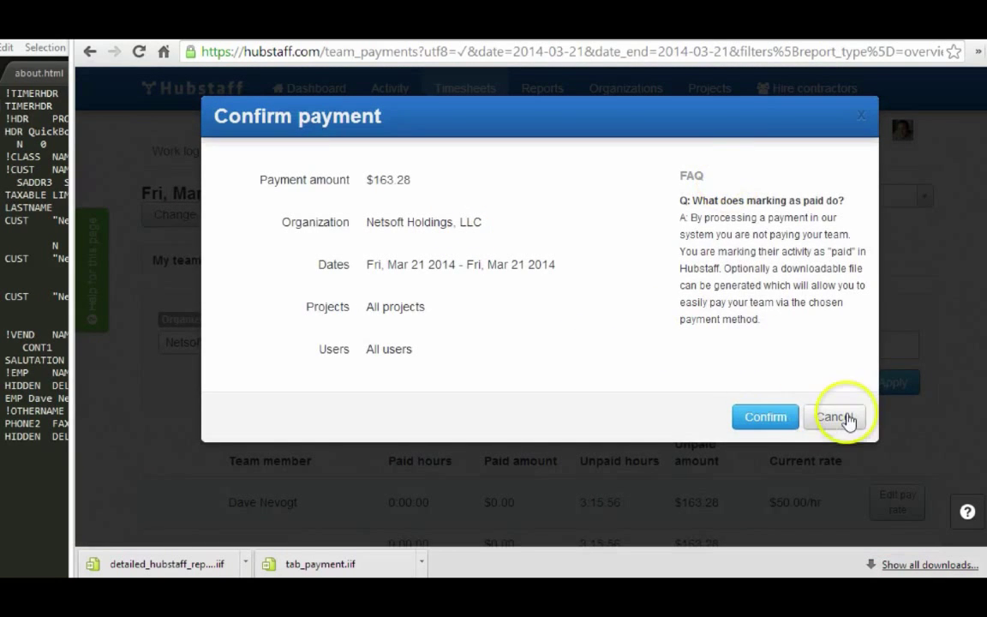
click(835, 416)
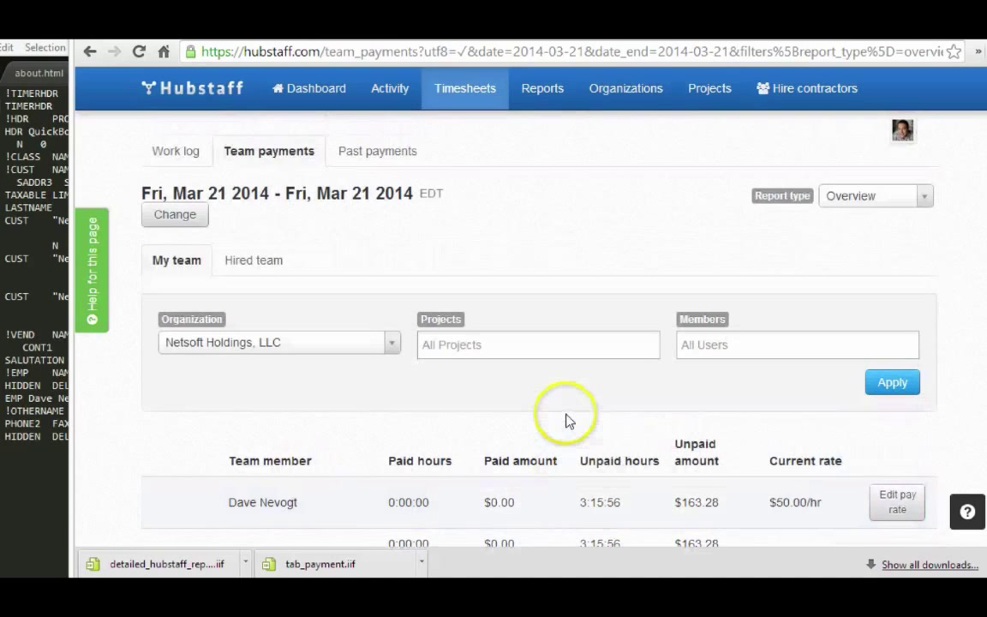
scroll(down, 3)
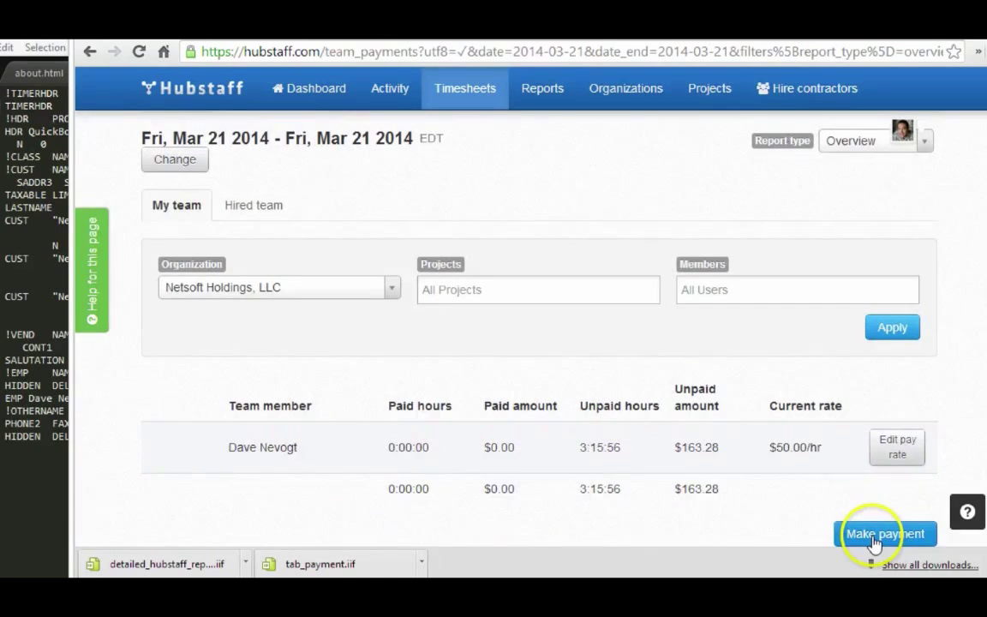
click(884, 533)
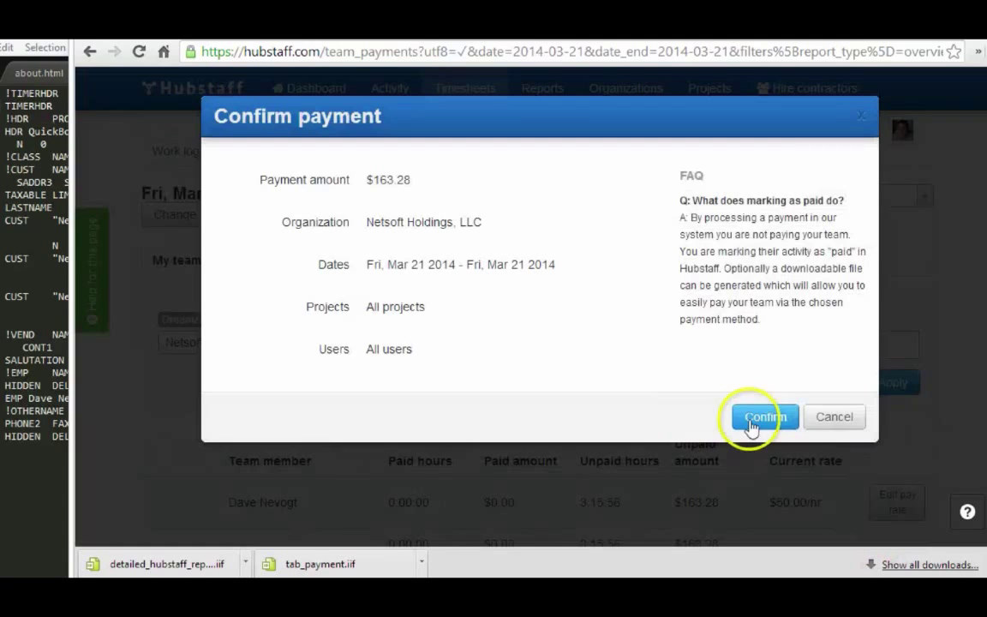
click(765, 416)
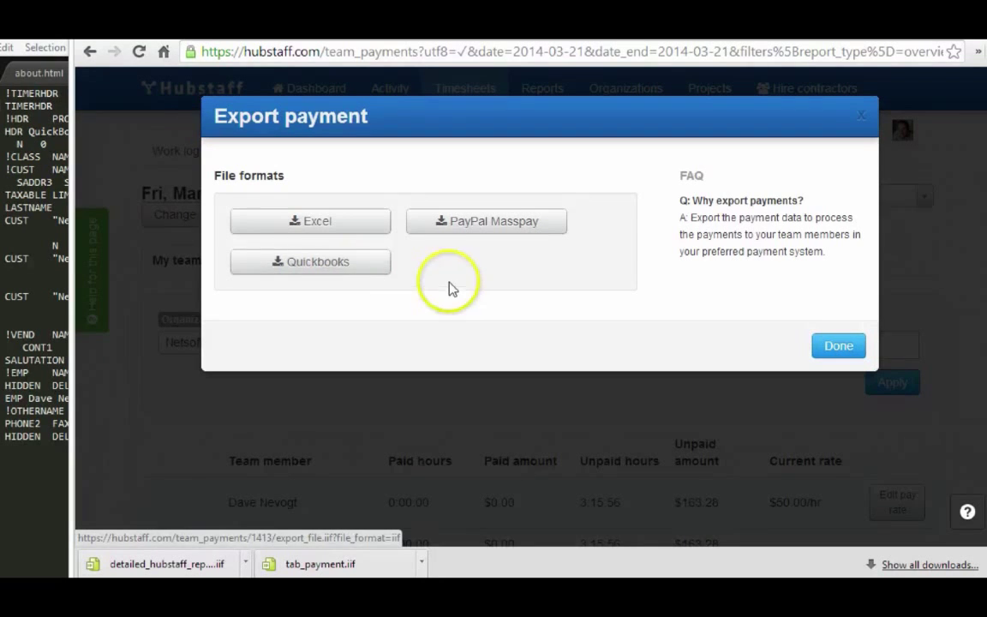
click(310, 262)
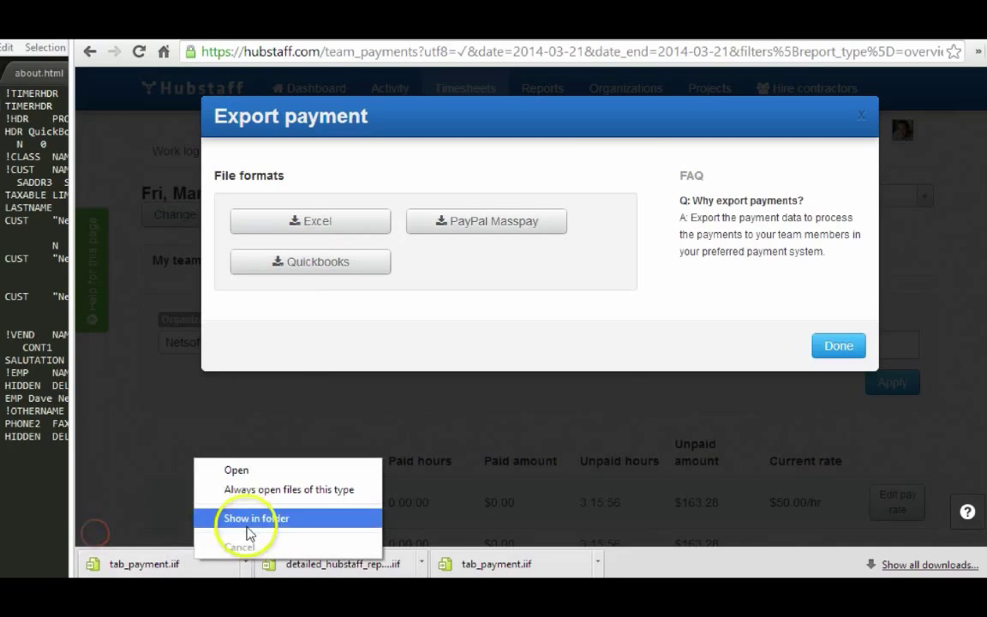
- Show the downloaded tab_payment.iif in its folder
click(255, 517)
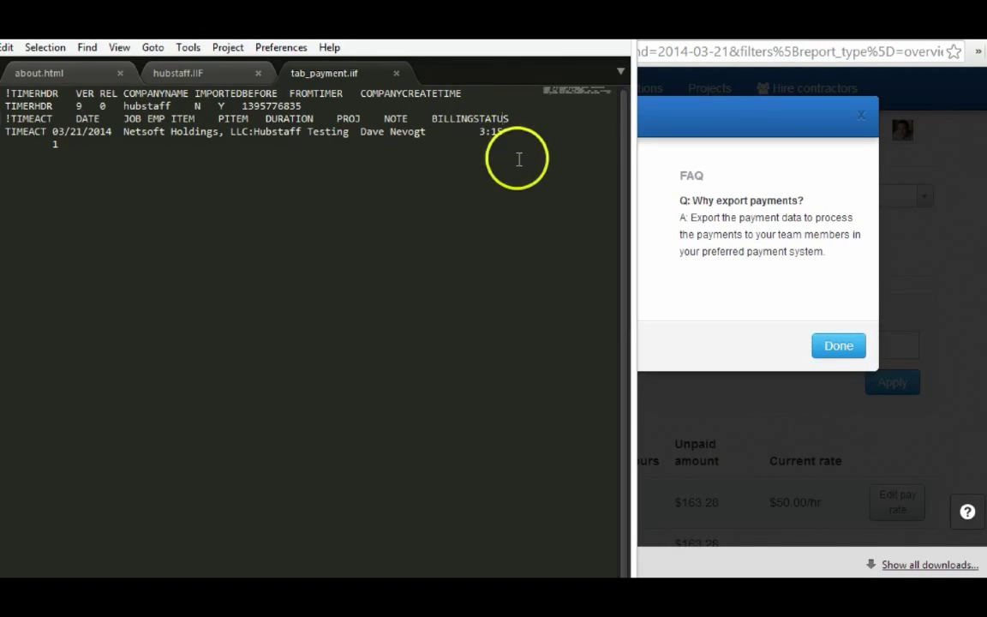
mouse_move(388, 173)
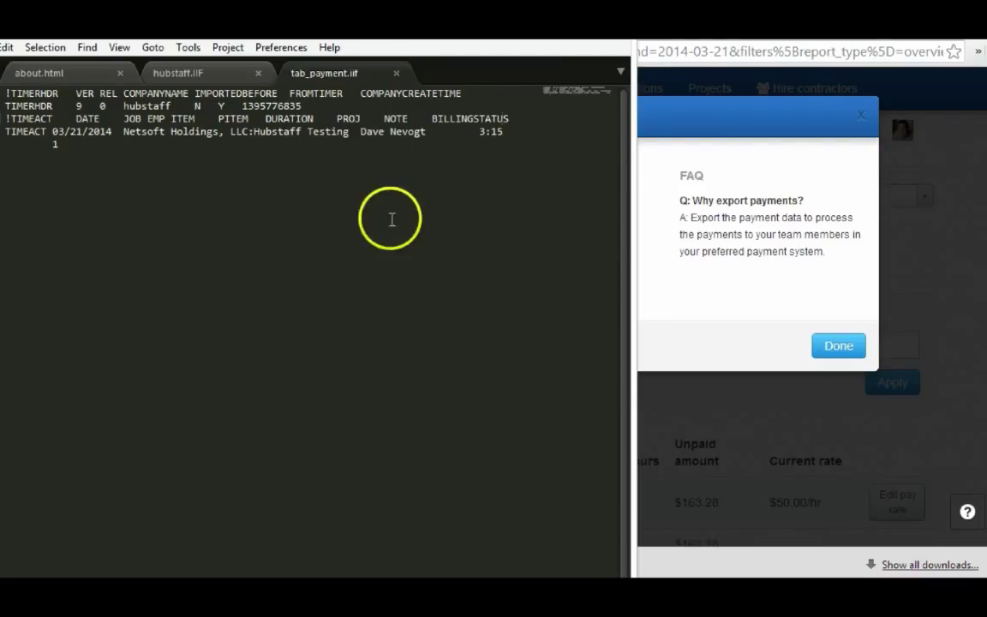
mouse_move(510, 131)
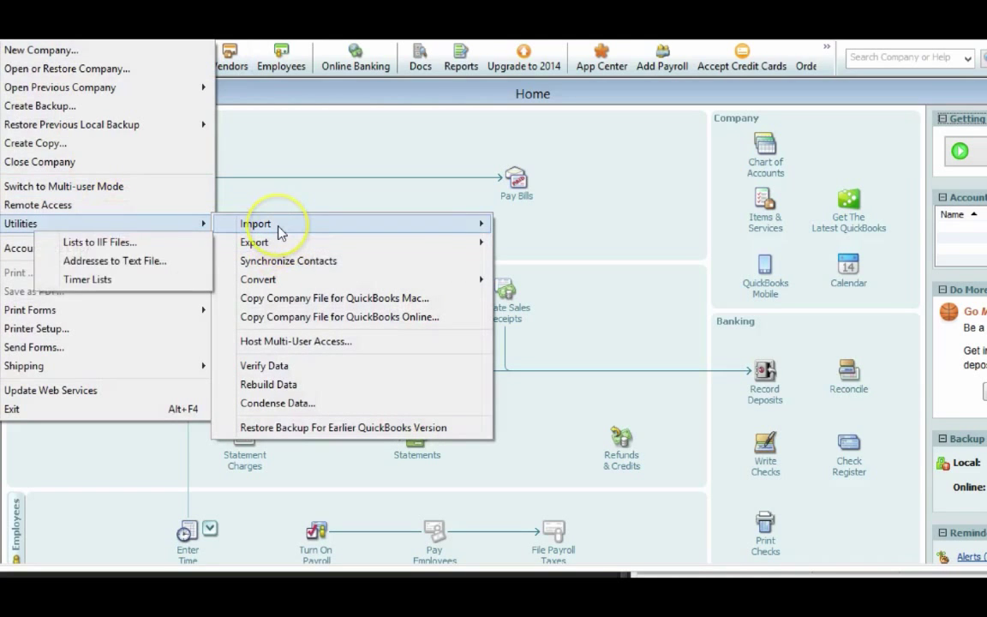
mouse_move(255, 224)
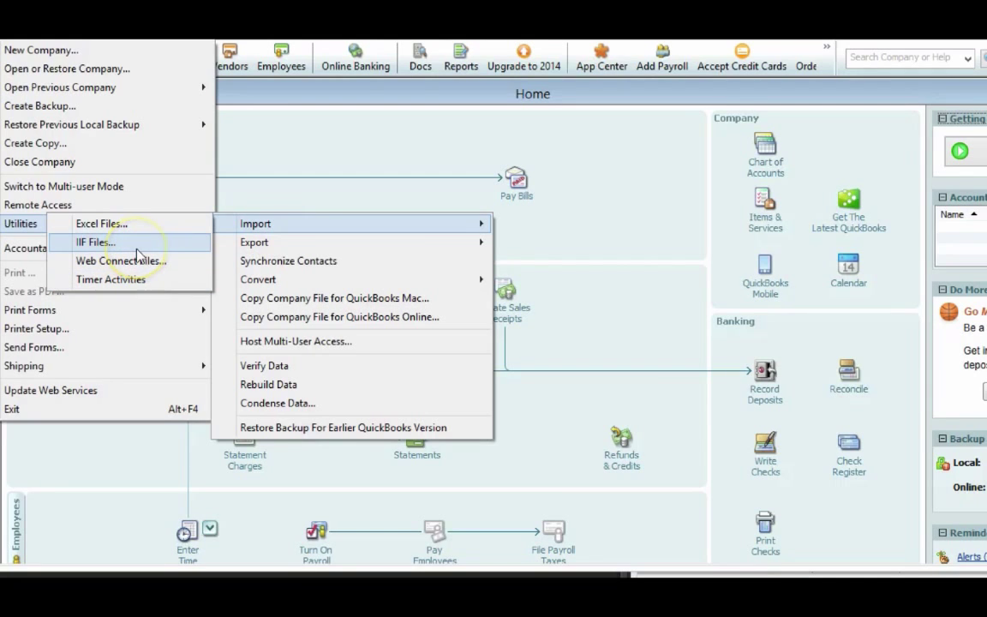
mouse_move(128, 279)
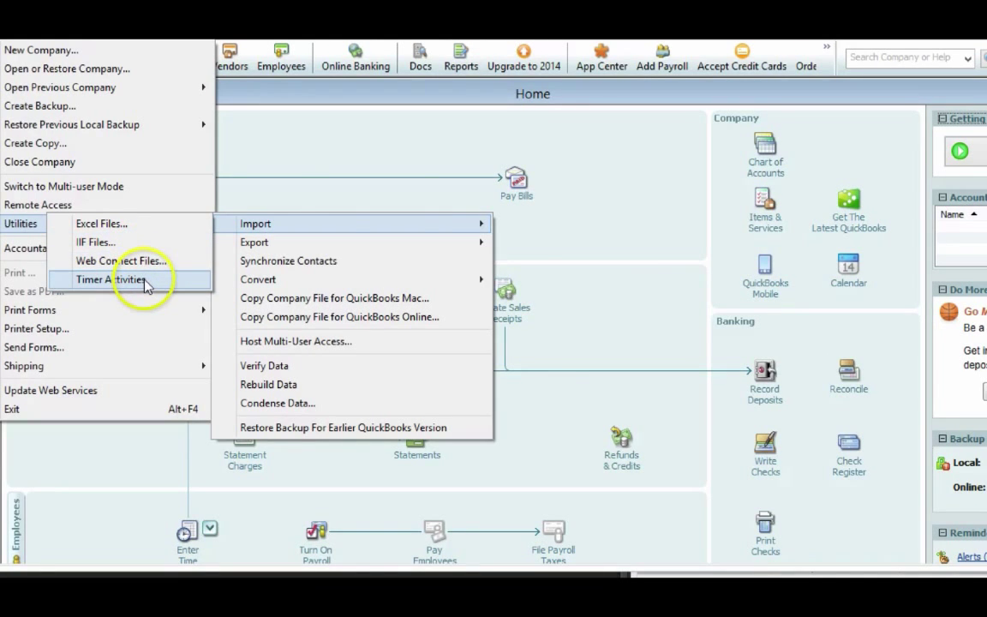
- Import tab_payment.iif as timer activities, accept the older-version warning, and view import details
click(110, 280)
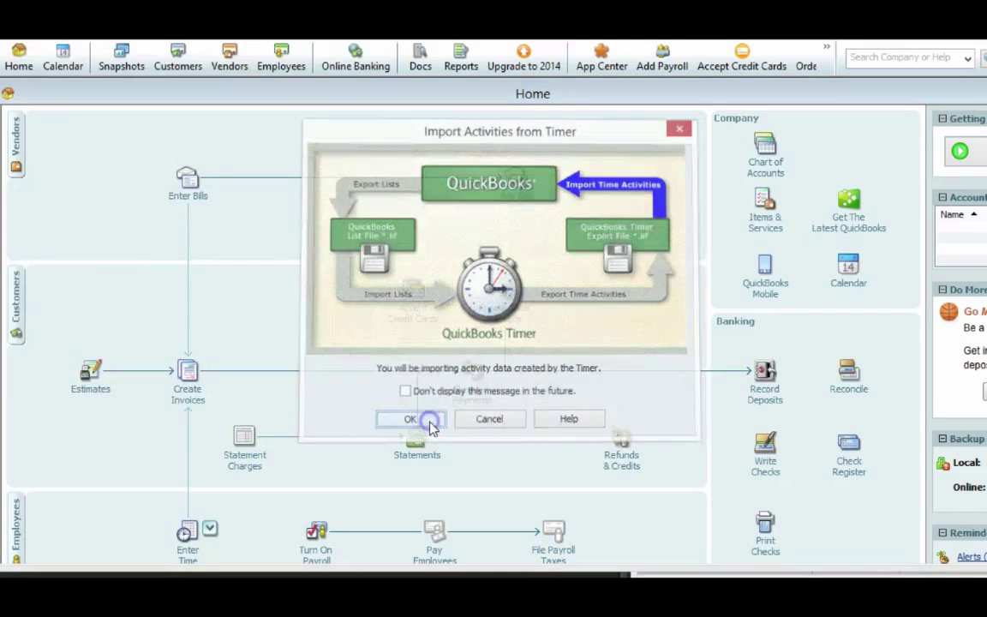
click(410, 419)
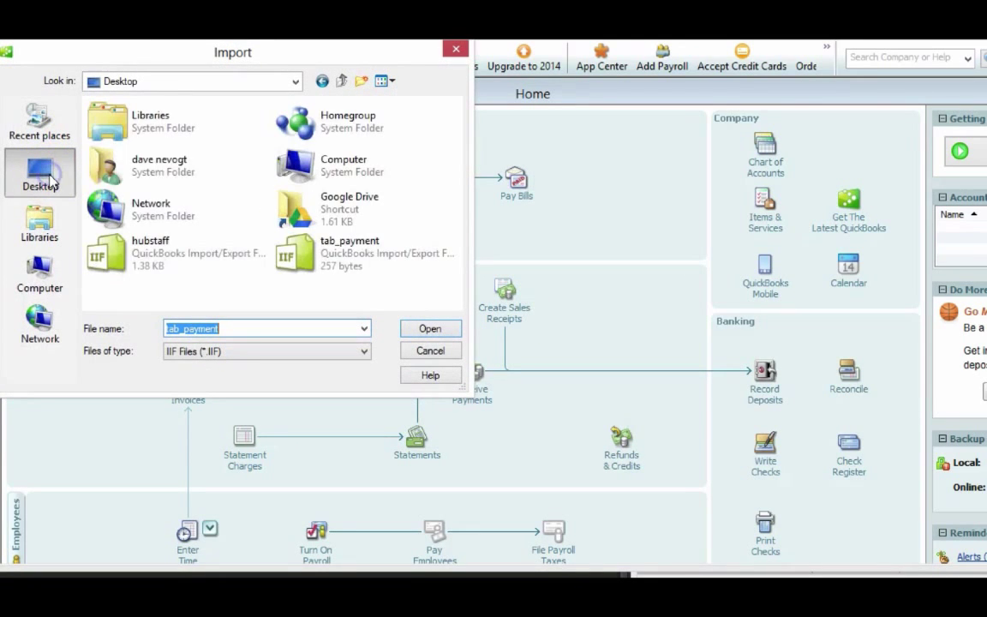
click(430, 328)
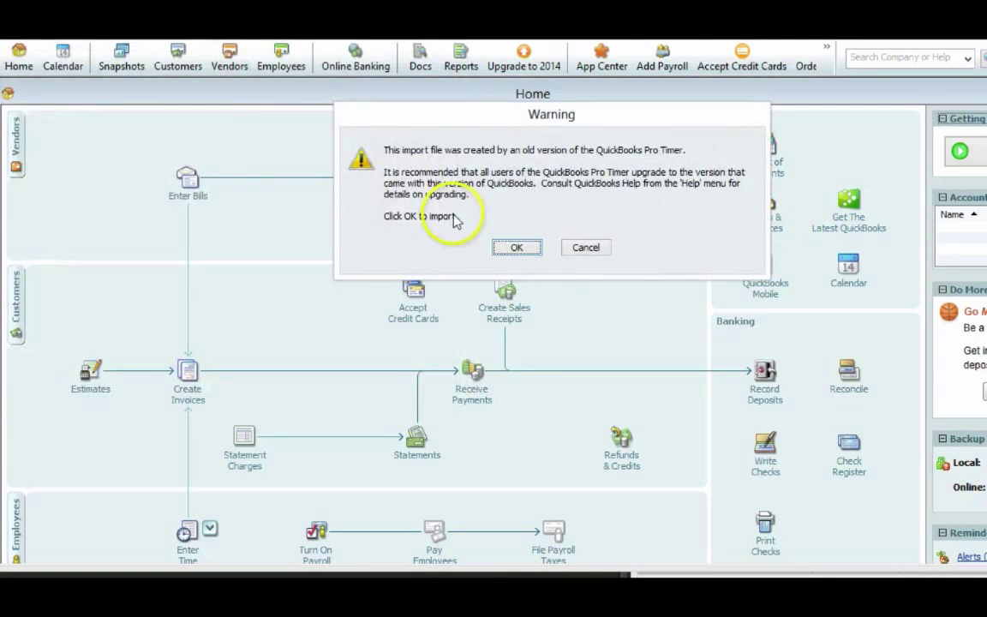
mouse_move(526, 254)
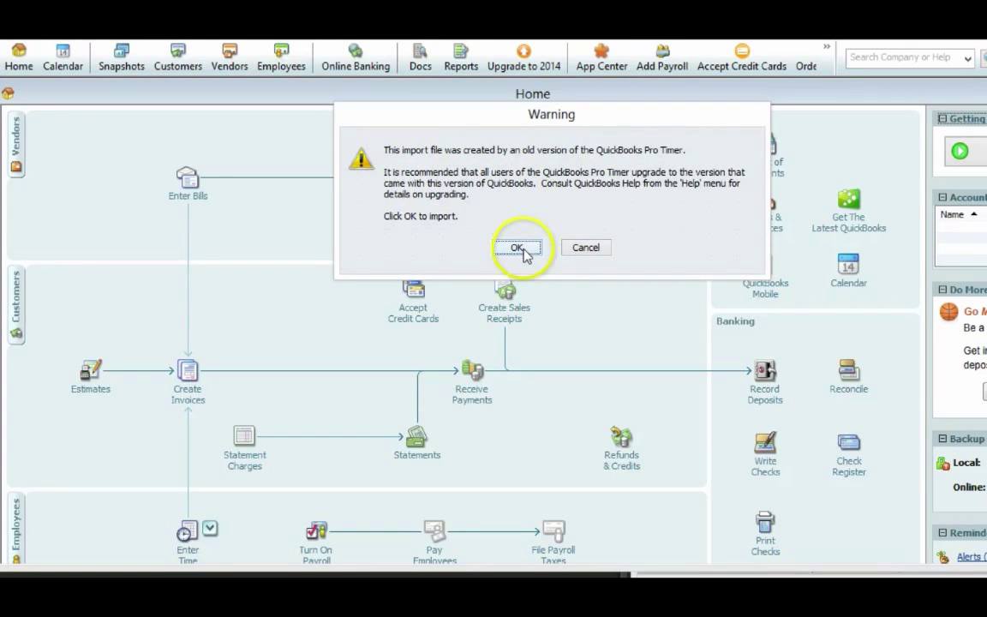
click(521, 247)
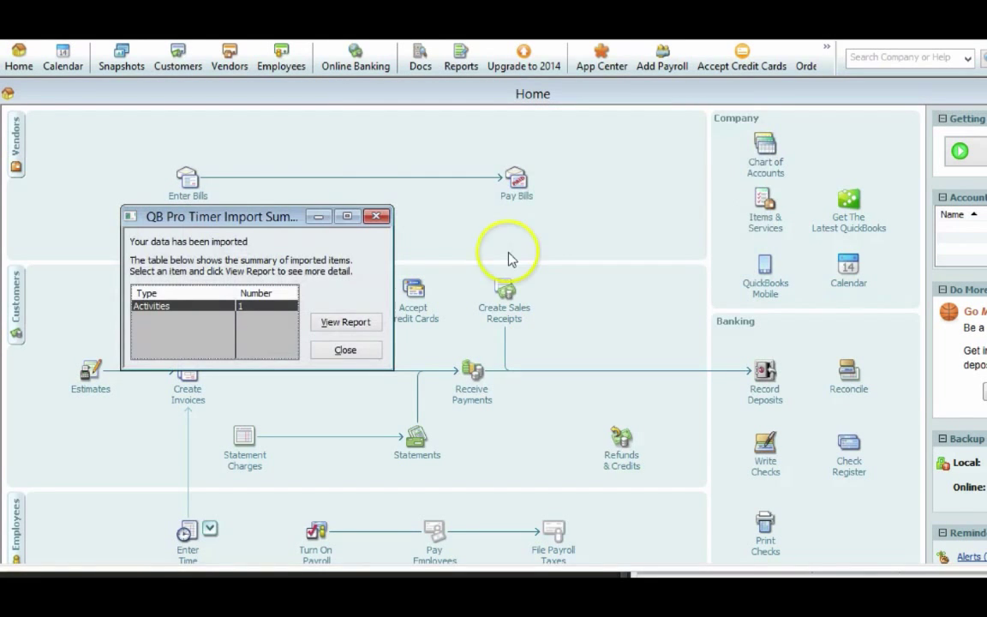
mouse_move(253, 313)
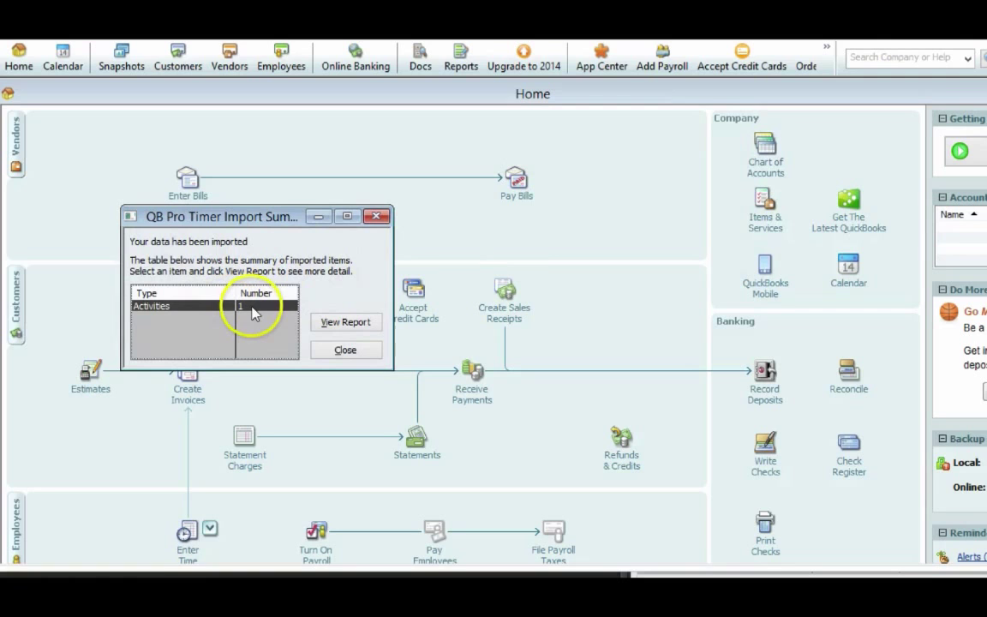
mouse_move(266, 314)
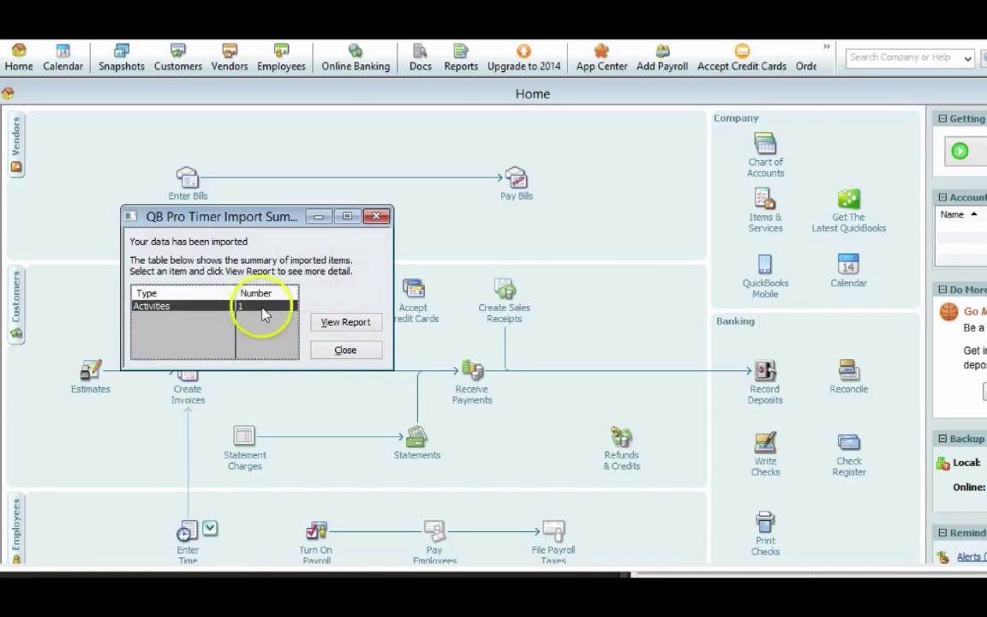
click(345, 322)
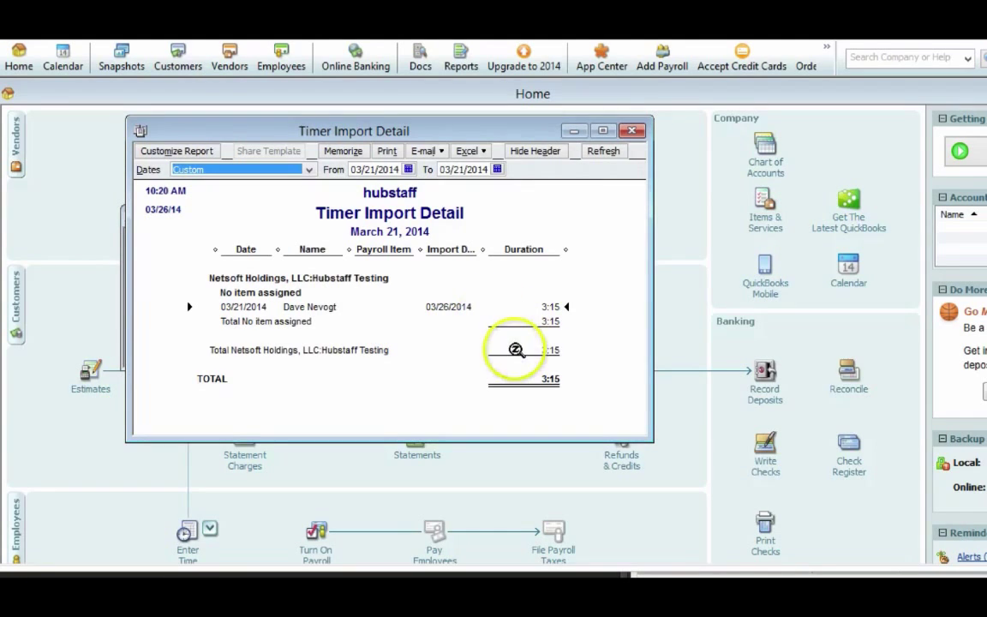
mouse_move(411, 300)
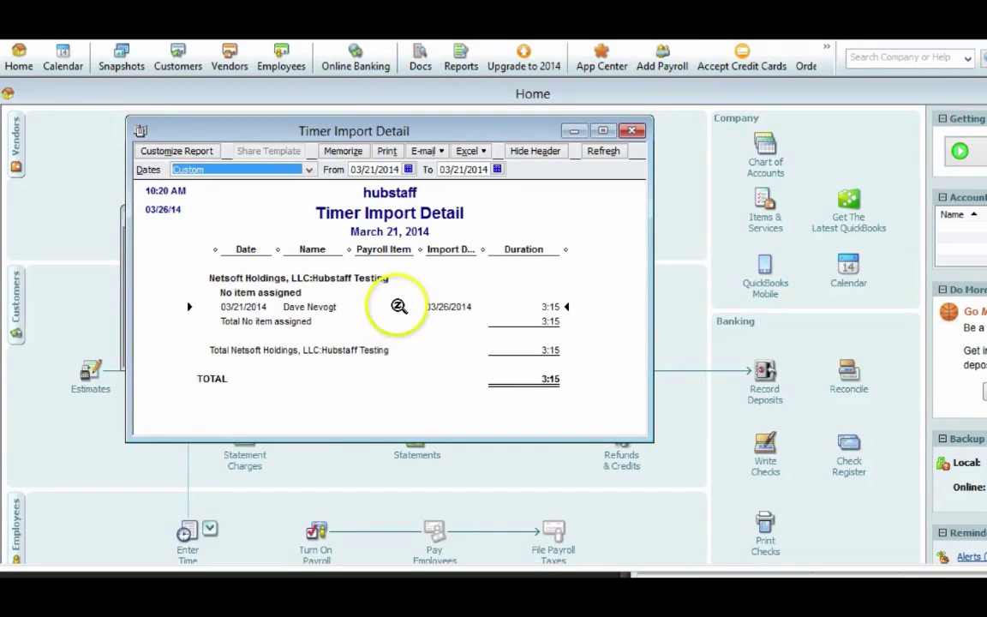
mouse_move(257, 304)
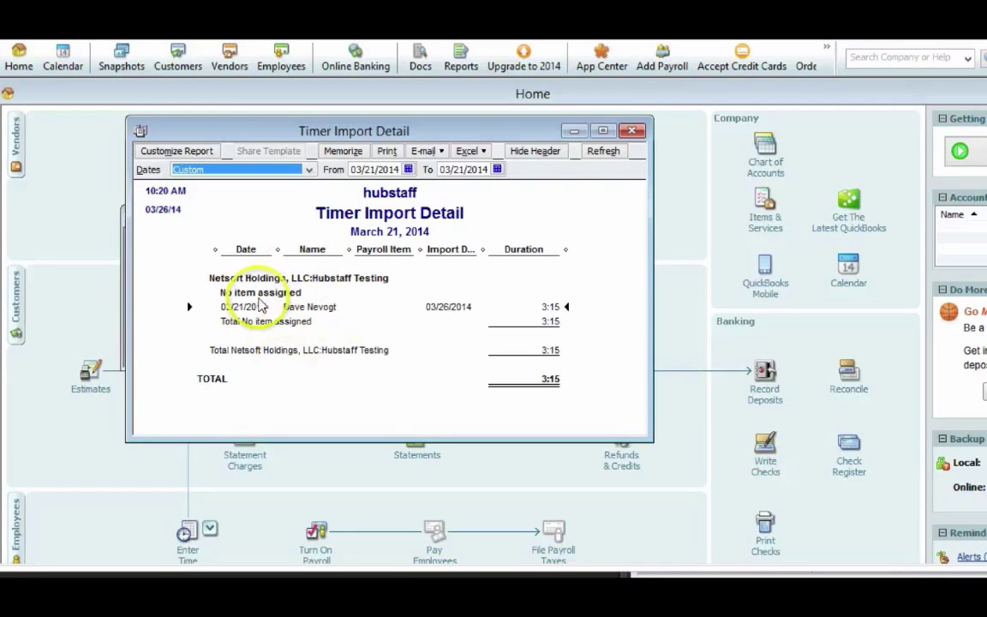
mouse_move(262, 352)
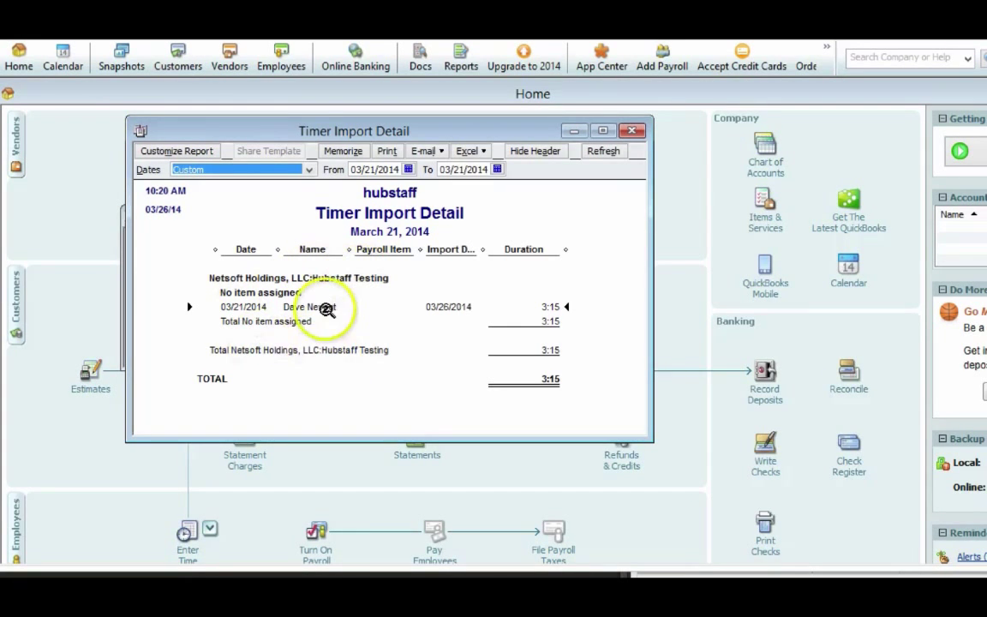
mouse_move(335, 367)
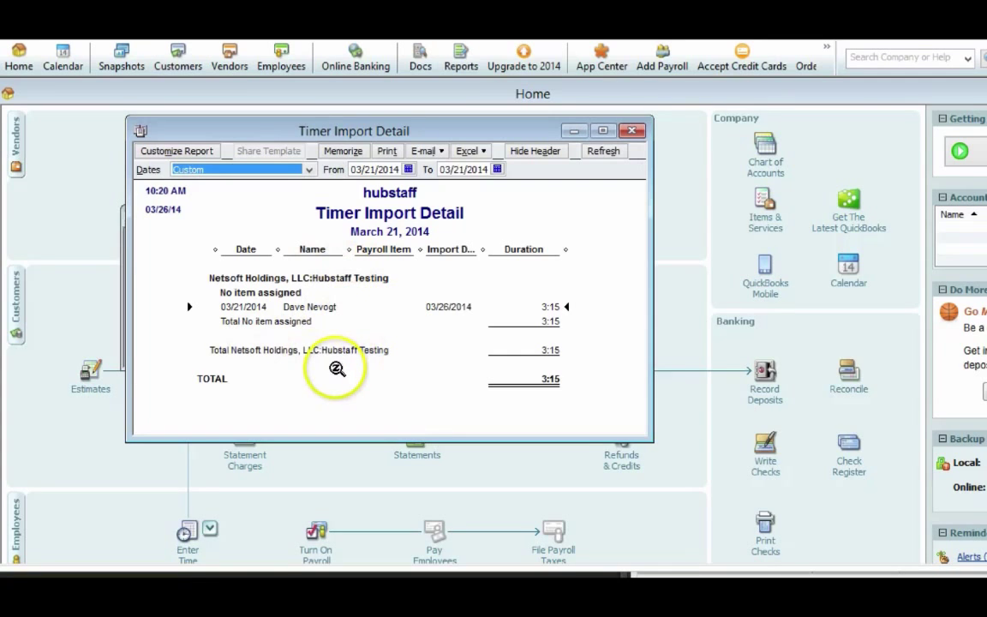
mouse_move(365, 357)
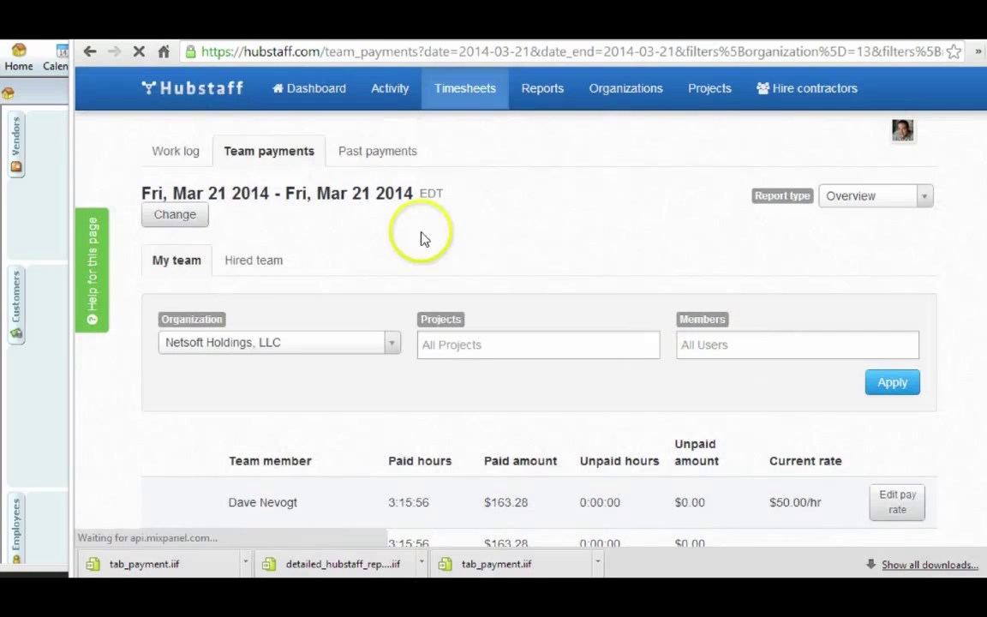
mouse_move(377, 156)
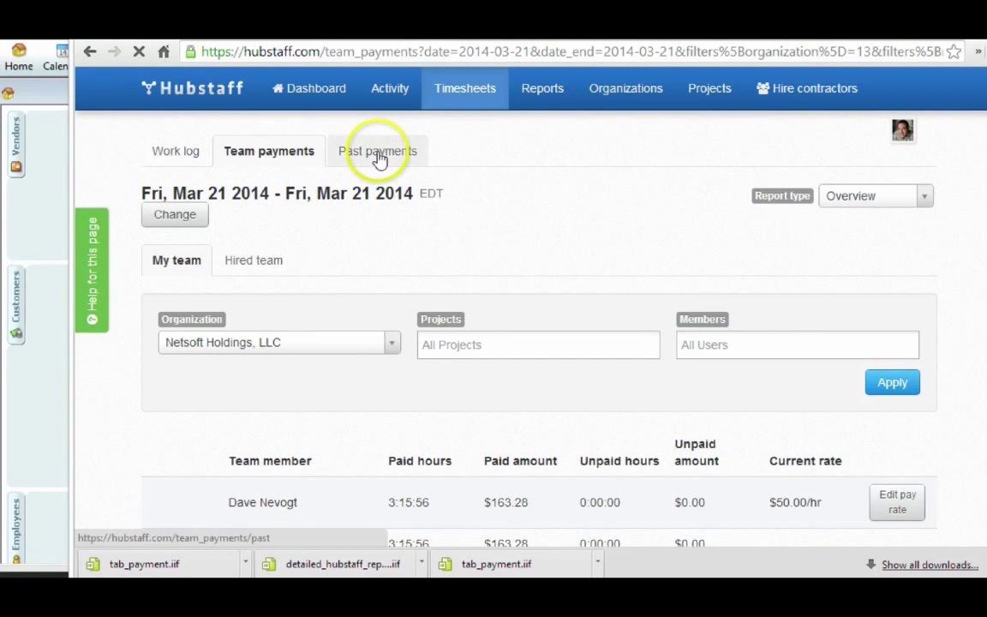
- Export the Mar 21 2014 past payment in QuickBooks format, then open team reports
click(375, 151)
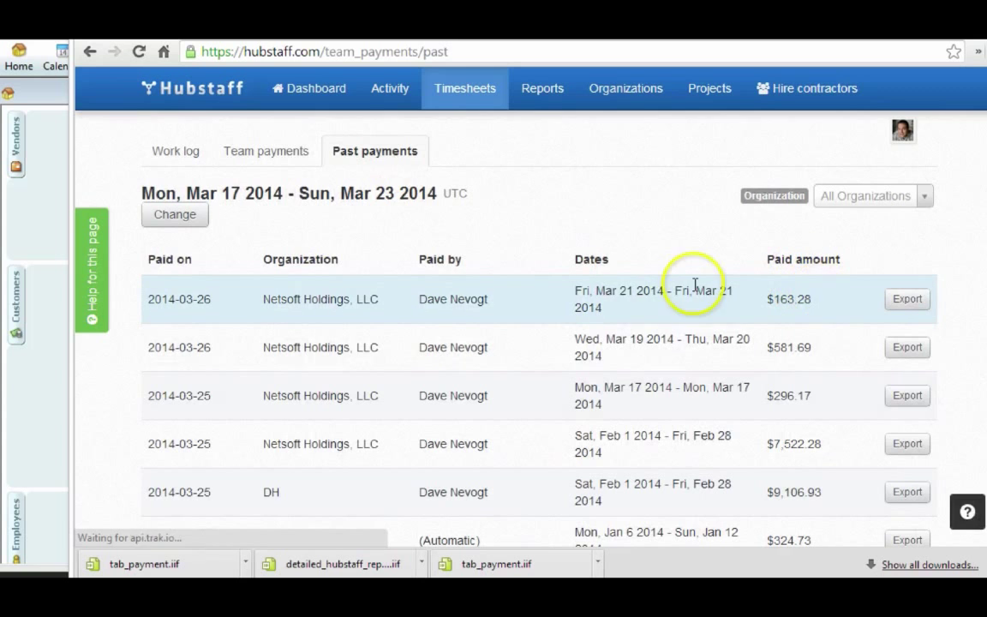
click(906, 299)
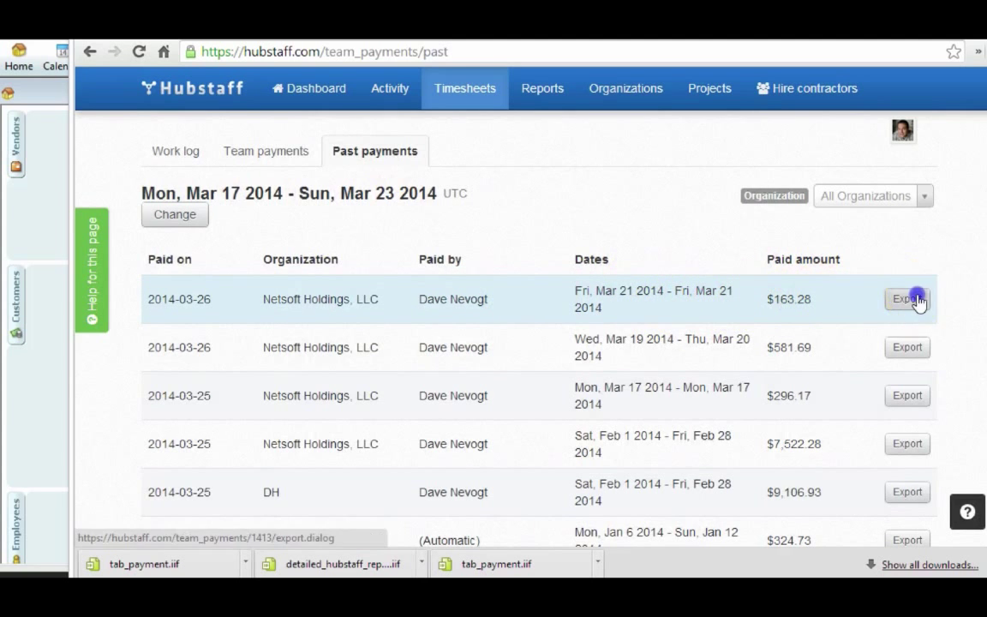
click(915, 299)
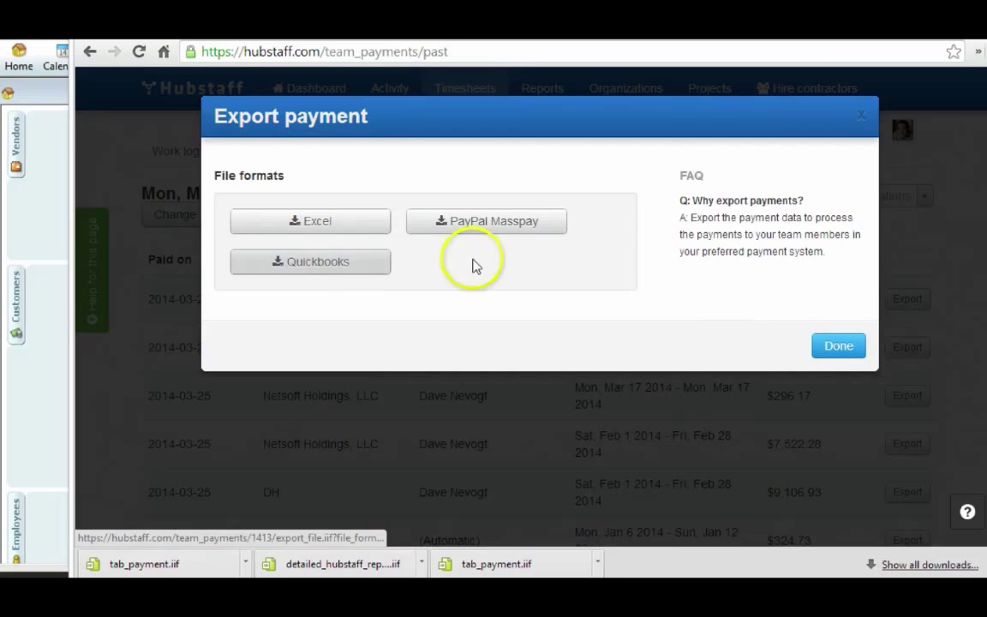
click(837, 345)
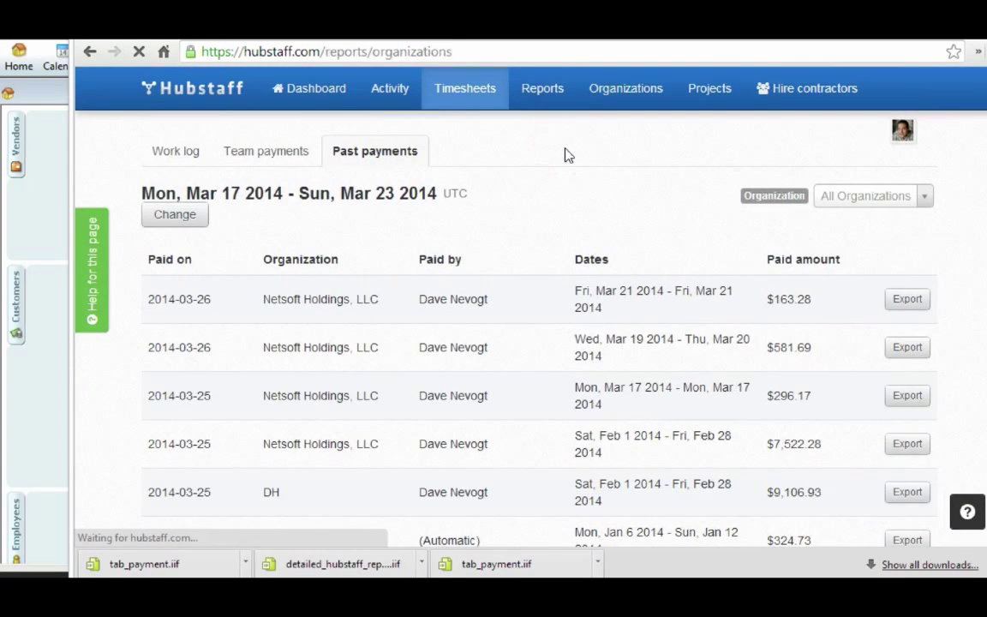
click(541, 88)
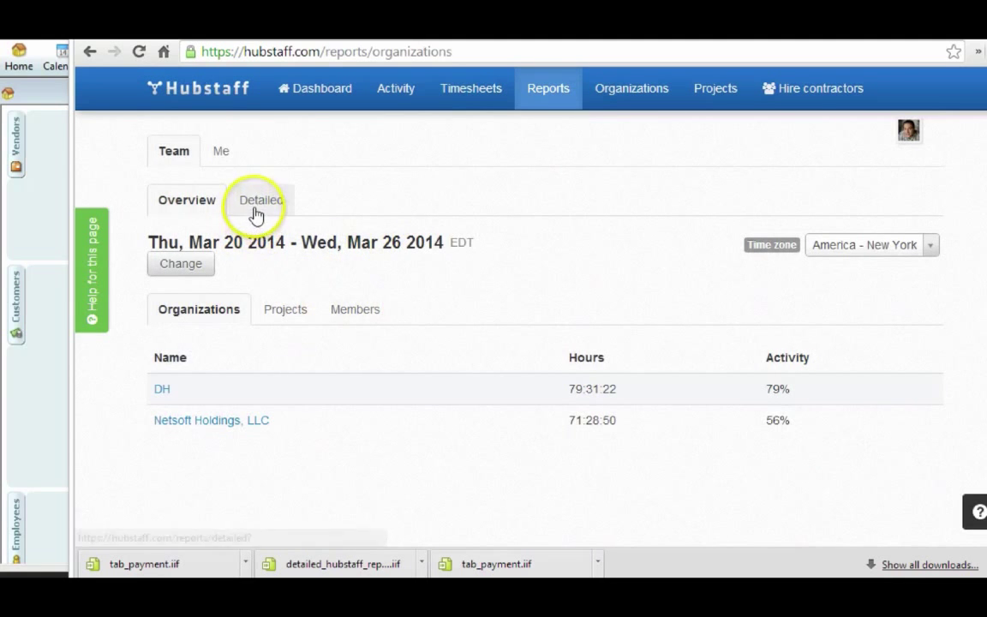
- Filter the detailed team report to Netsoft Holdings, LLC, apply it, and review the results
click(260, 199)
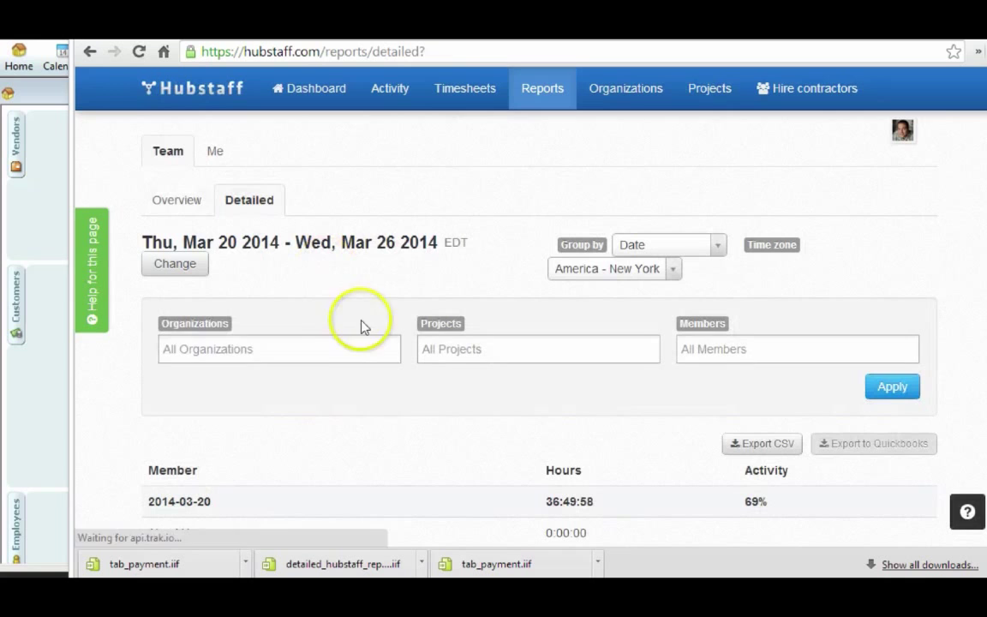
click(279, 349)
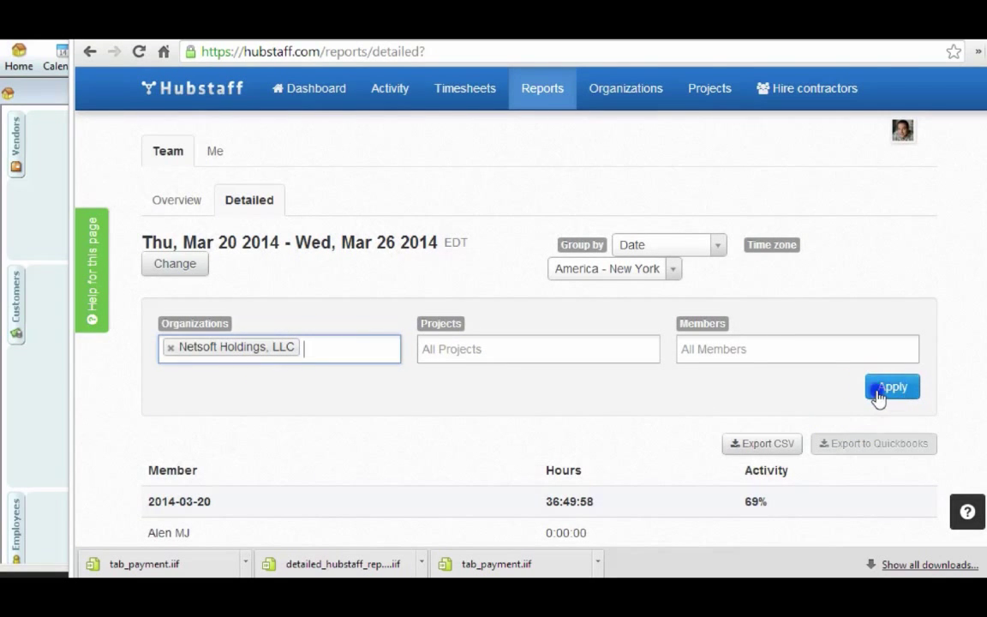
click(892, 386)
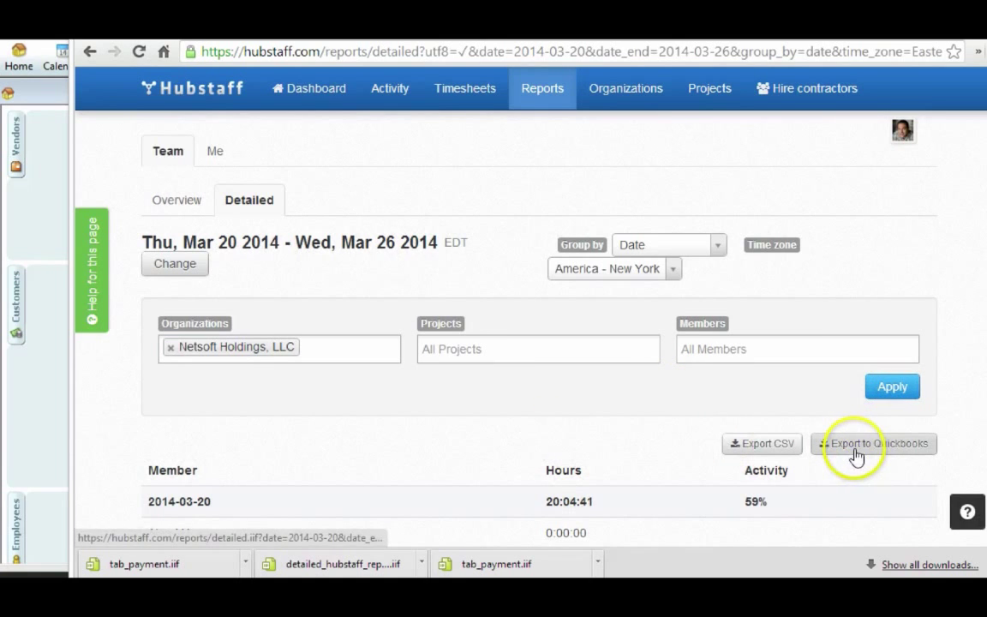
scroll(down, 3)
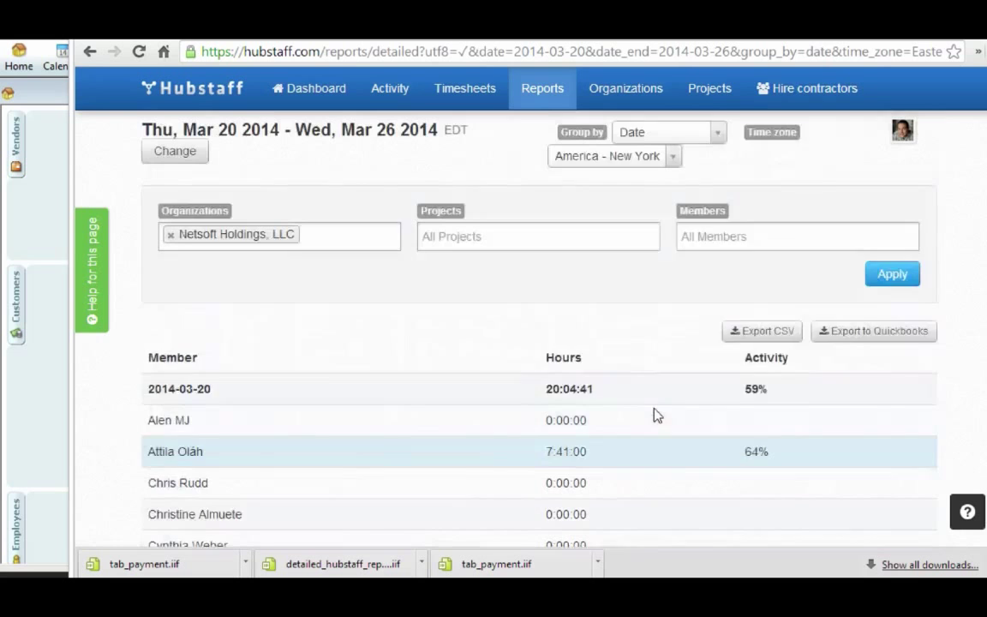
scroll(down, 3)
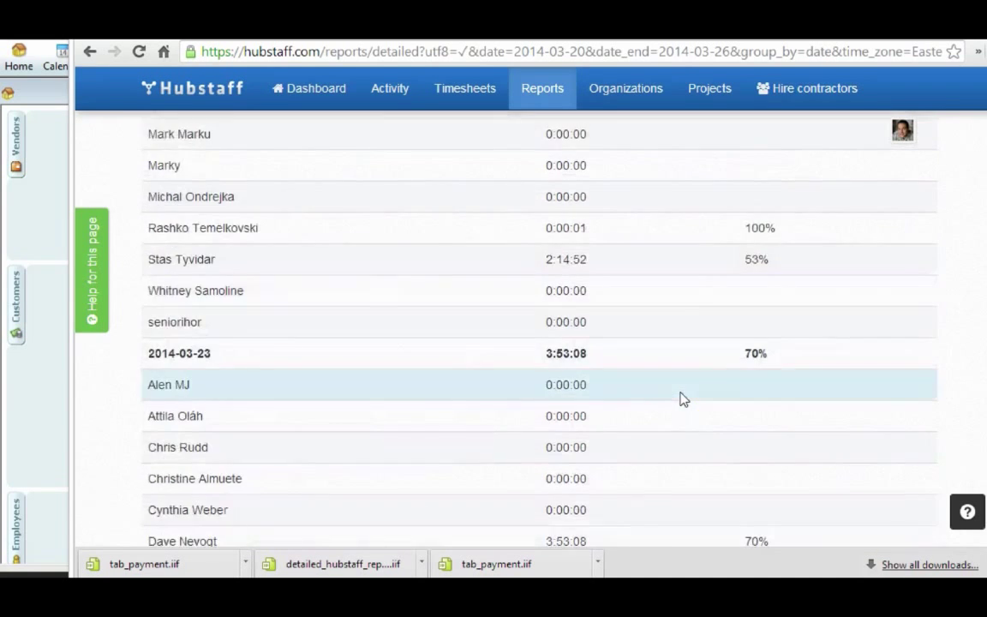
scroll(down, 3)
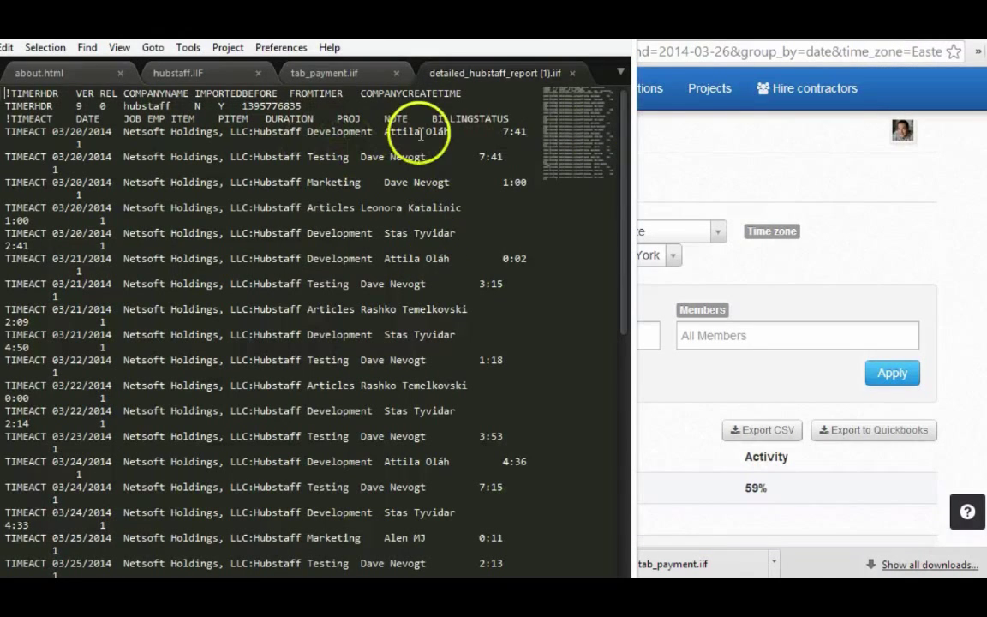
mouse_move(507, 137)
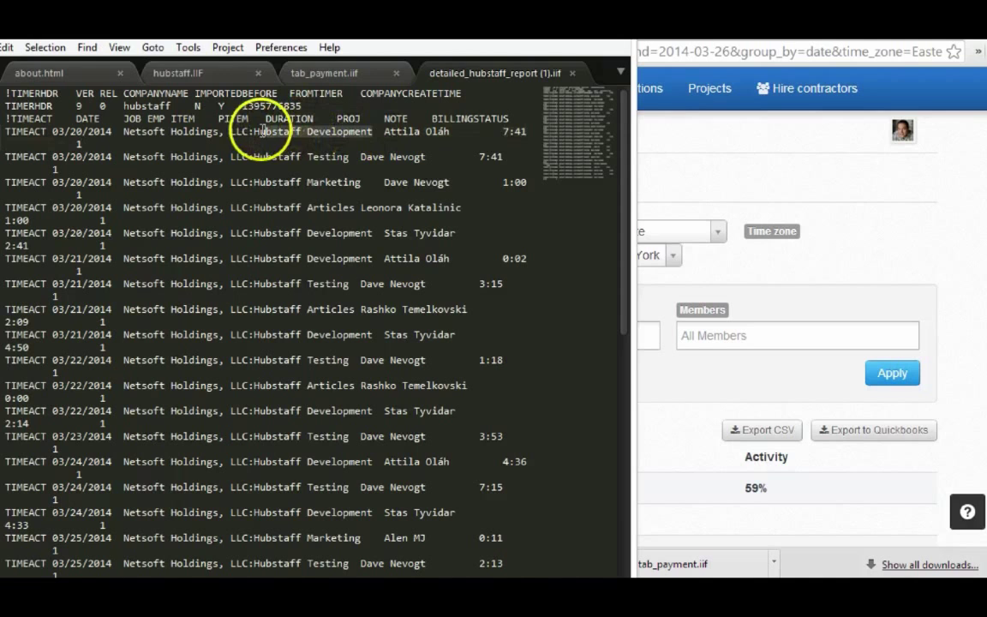
mouse_move(328, 284)
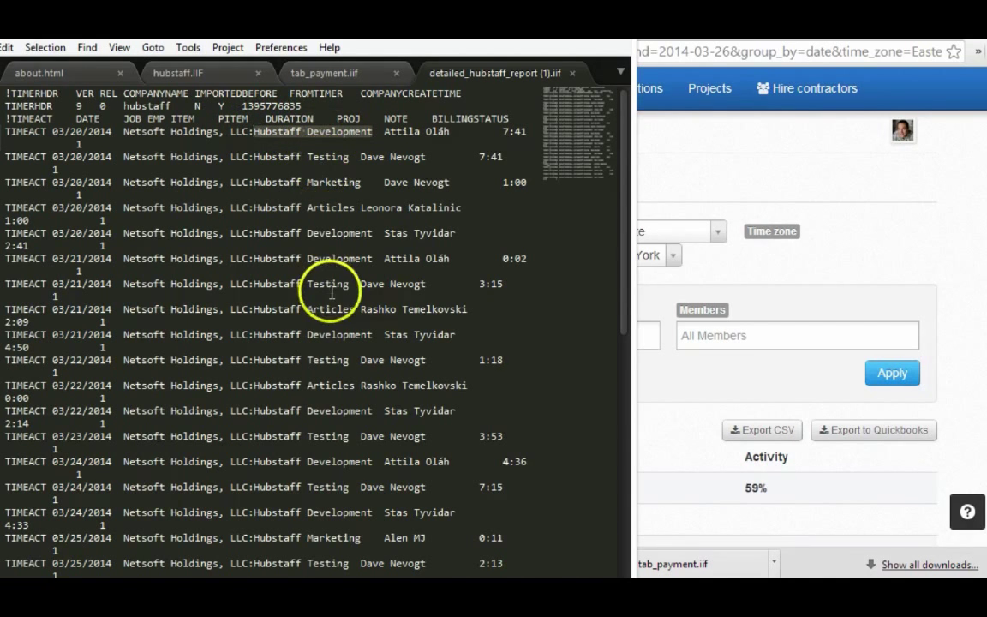
- Scroll through the Netsoft Holdings TIMEACT entries for Mar 20–25, 2014 in the IIF file
scroll(down, 3)
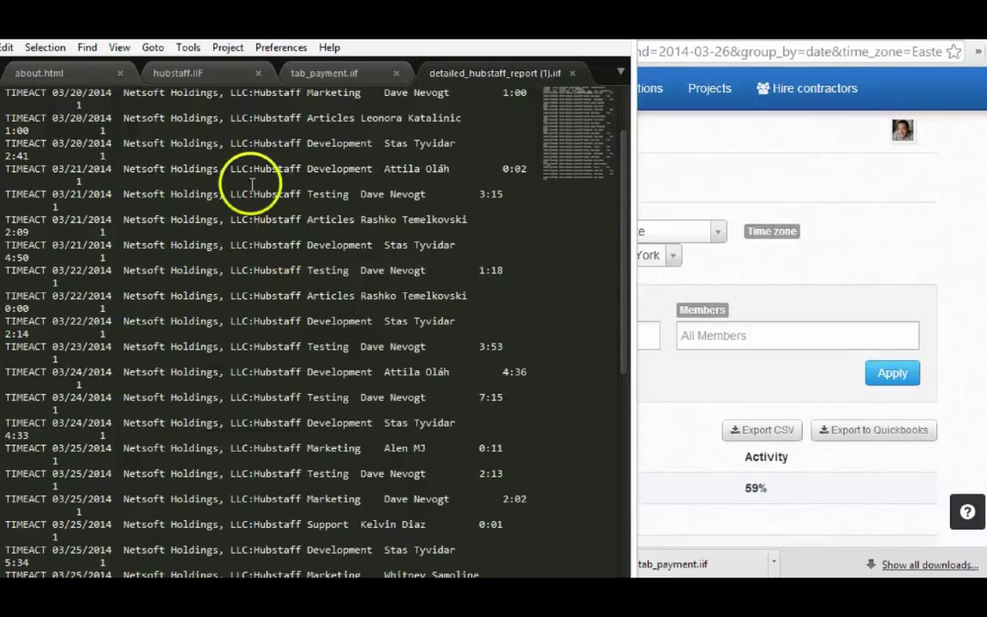
mouse_move(317, 212)
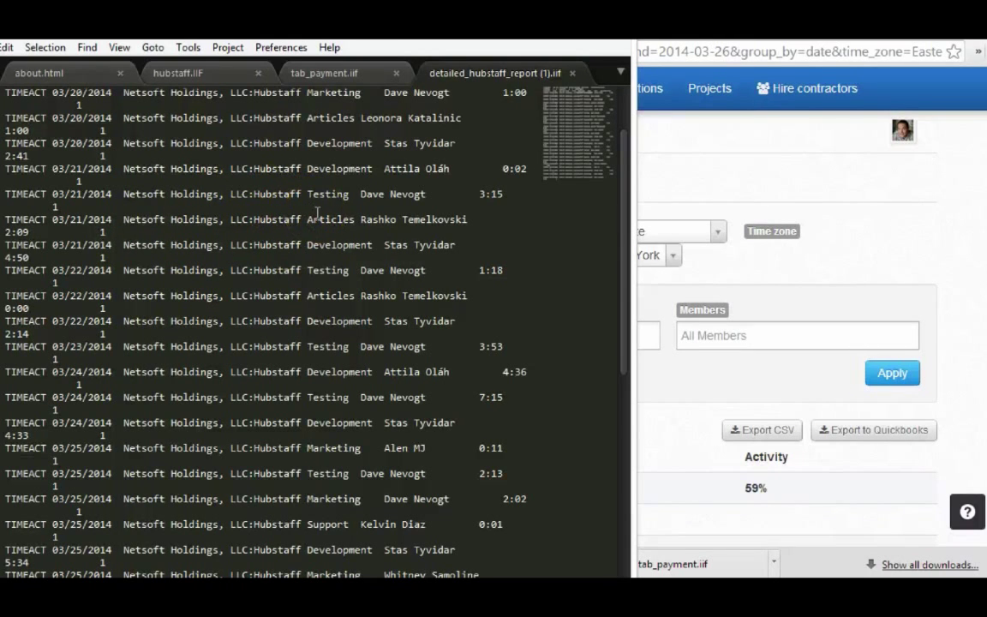